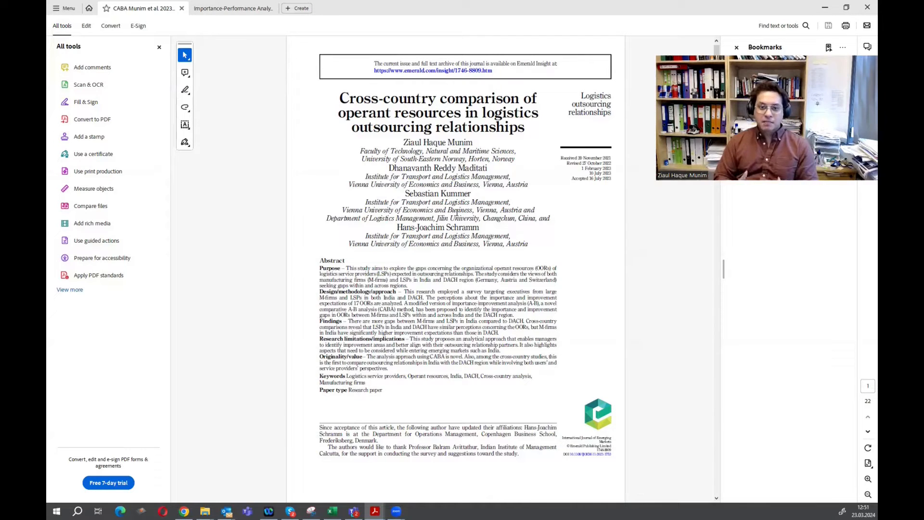
- Page through Table 2 and Table 3 of the CABA paper, then switch to the Importance-Performance Analysis PDF
{"action": "scroll", "scroll_direction": "down", "scroll_amount": 3}
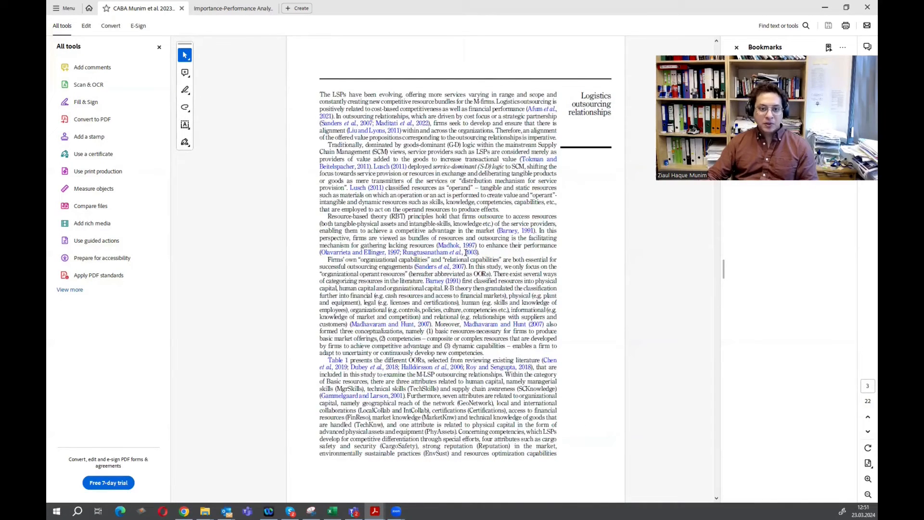
{"action": "scroll", "scroll_direction": "down", "scroll_amount": 3}
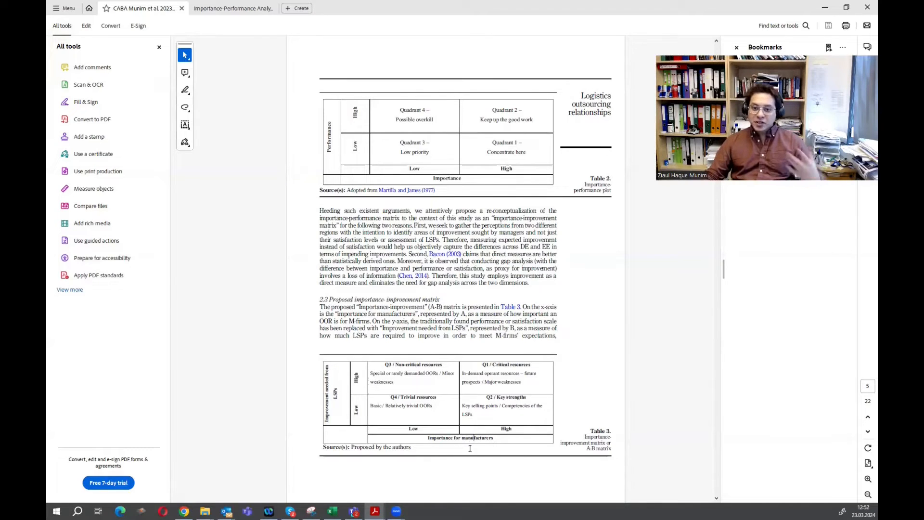
{"action": "scroll", "scroll_direction": "down", "scroll_amount": 3}
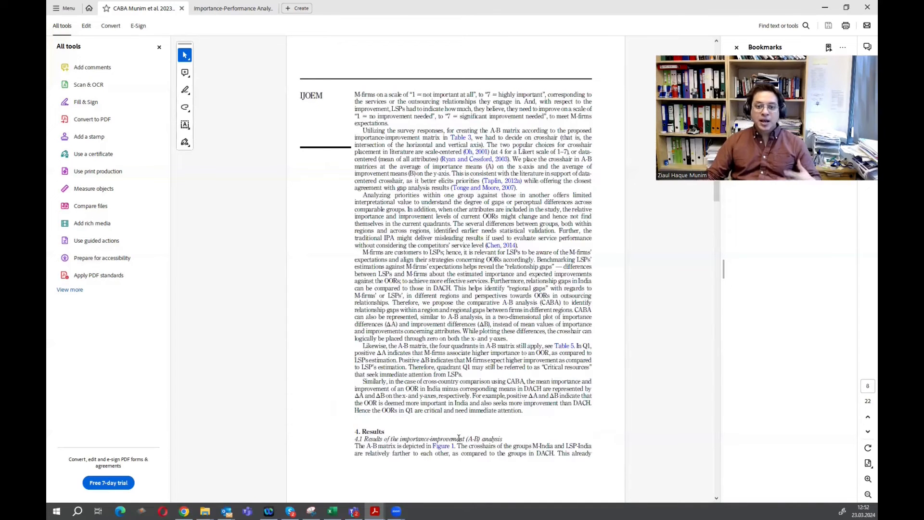
{"action": "scroll", "scroll_direction": "down", "scroll_amount": 3}
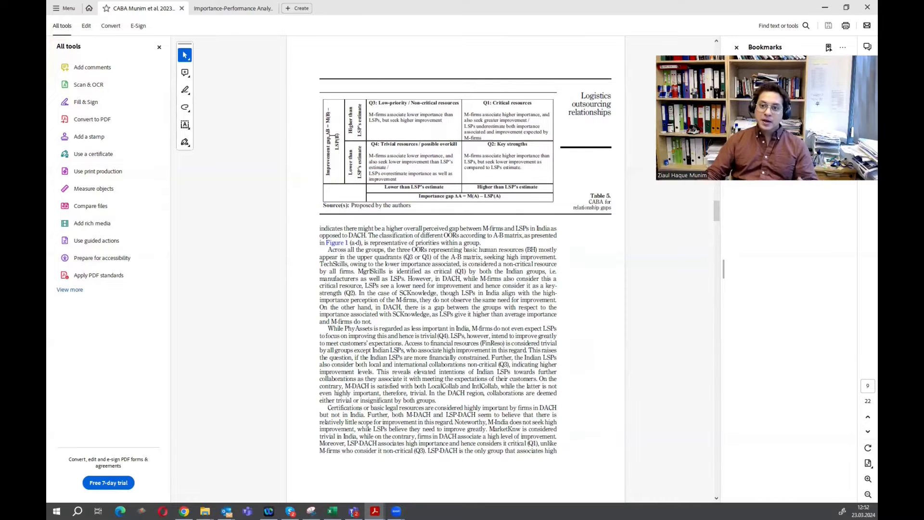
{"action": "scroll", "scroll_direction": "up", "scroll_amount": 3}
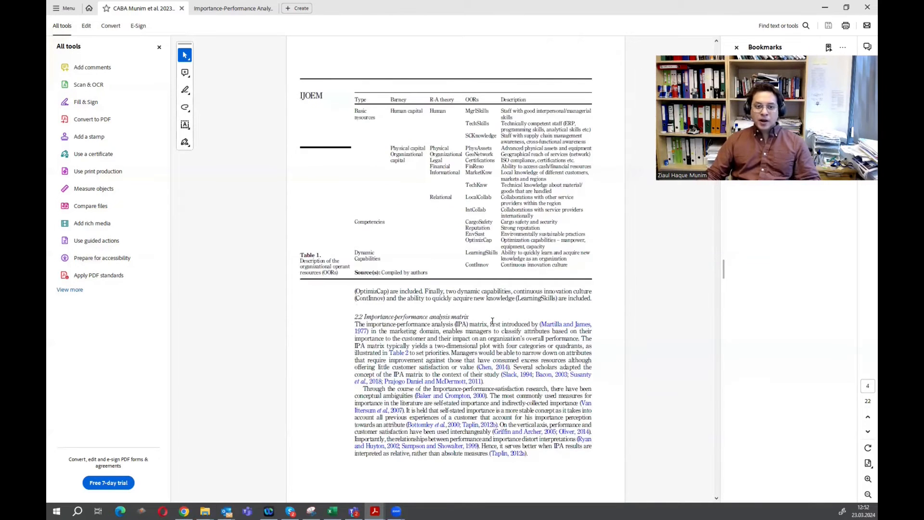
{"action": "scroll", "scroll_direction": "down", "scroll_amount": 3}
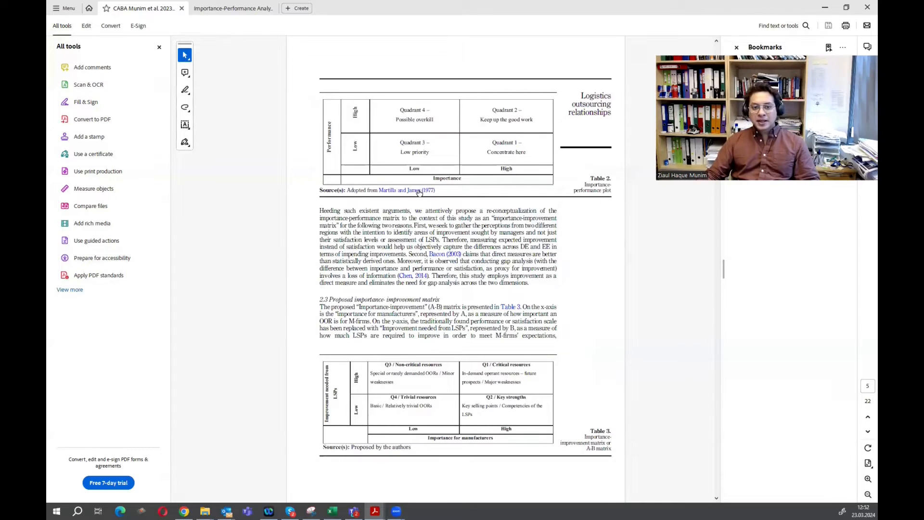
{"action": "mouse_move", "coordinate": [457, 194]}
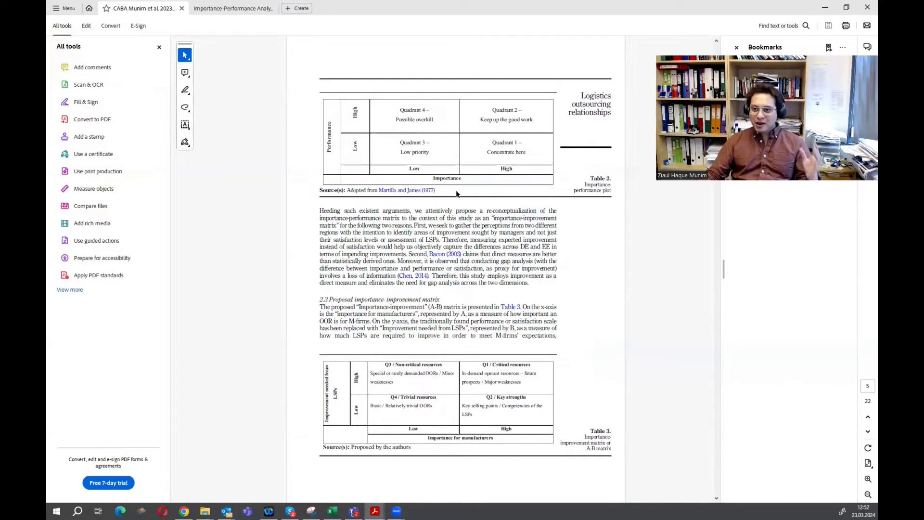
{"action": "left_click", "coordinate": [233, 8]}
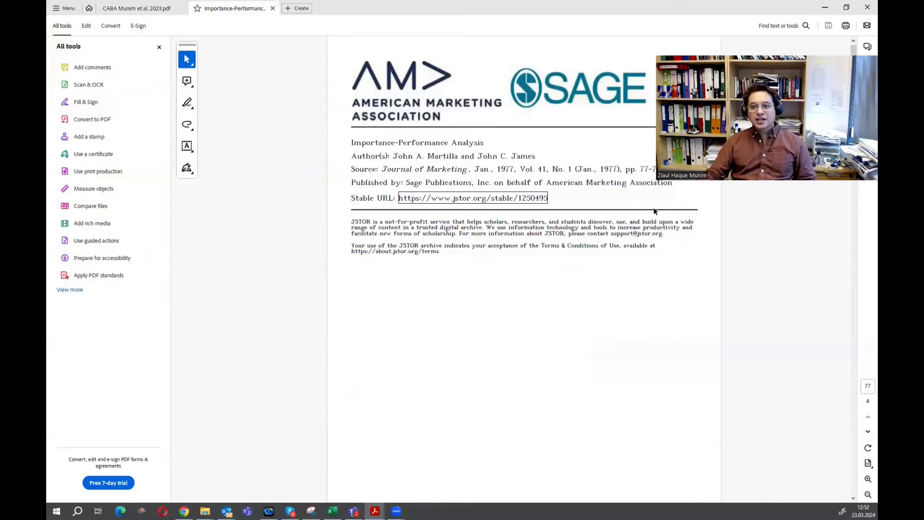
- Scroll the Importance-Performance Analysis paper to page 78 with Exhibit 1 and Exhibit 2
{"action": "scroll", "scroll_direction": "down", "scroll_amount": 3}
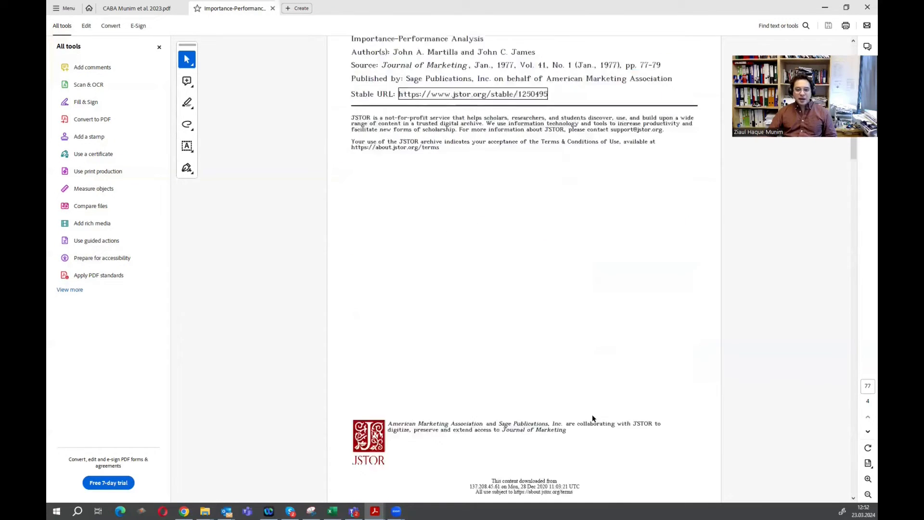
{"action": "scroll", "scroll_direction": "down", "scroll_amount": 3}
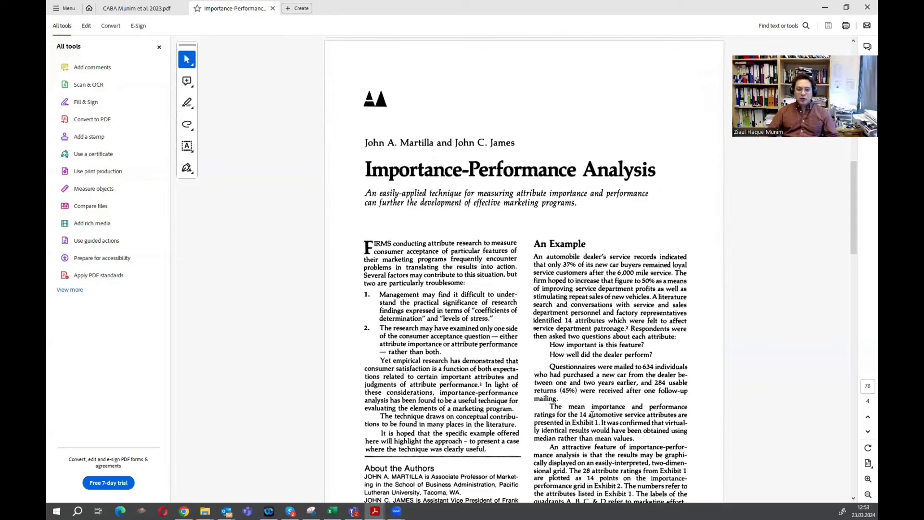
{"action": "scroll", "scroll_direction": "down", "scroll_amount": 3}
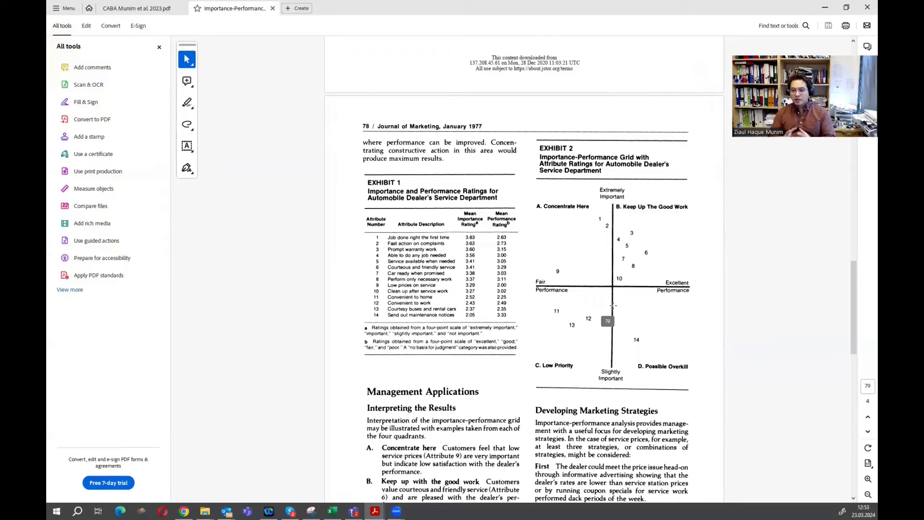
{"action": "mouse_move", "coordinate": [591, 61]}
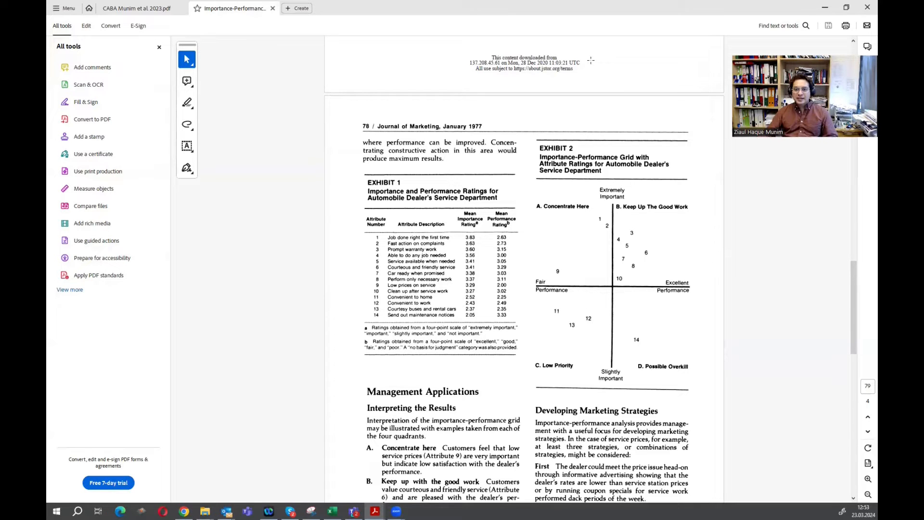
{"action": "scroll", "scroll_direction": "up", "scroll_amount": 3}
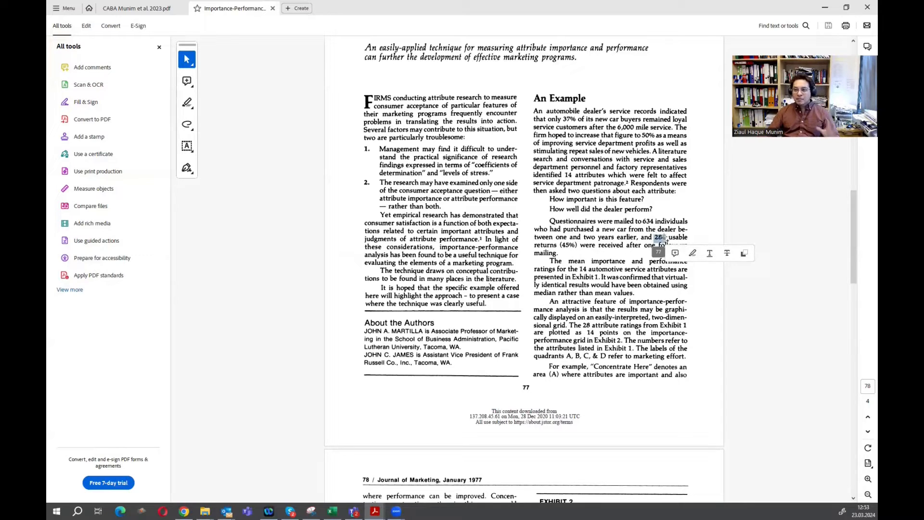
{"action": "scroll", "scroll_direction": "down", "scroll_amount": 3}
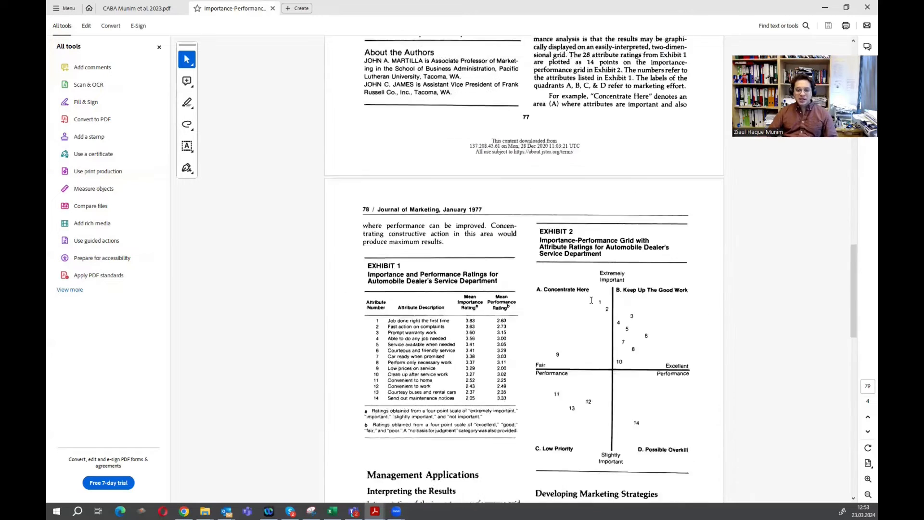
{"action": "scroll", "scroll_direction": "down", "scroll_amount": 3}
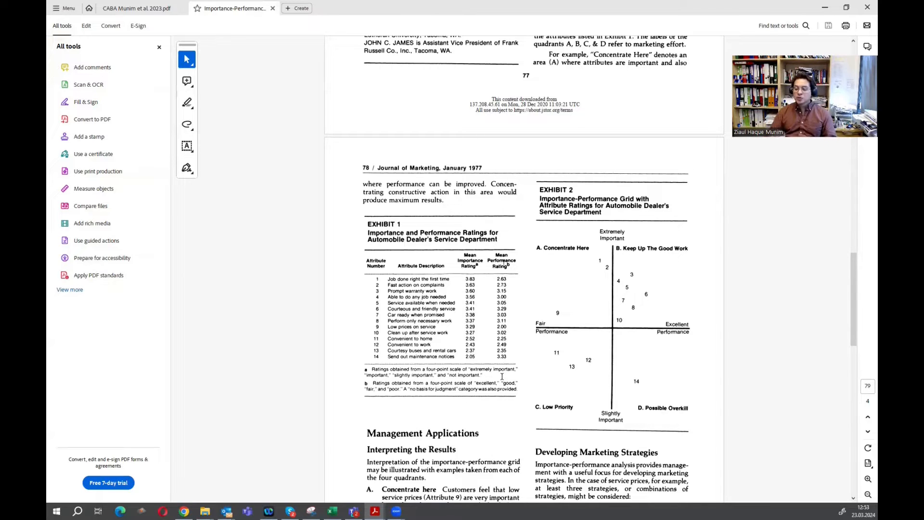
{"action": "scroll", "scroll_direction": "up", "scroll_amount": 3}
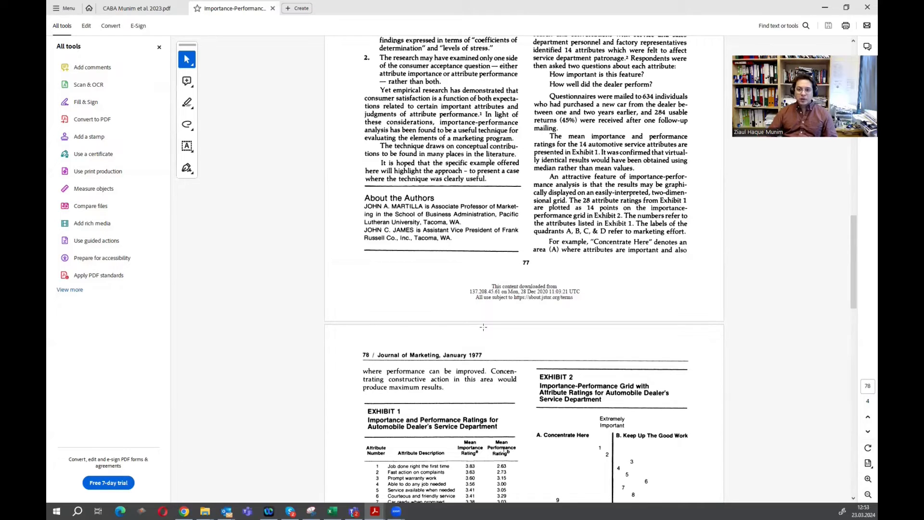
{"action": "scroll", "scroll_direction": "down", "scroll_amount": 3}
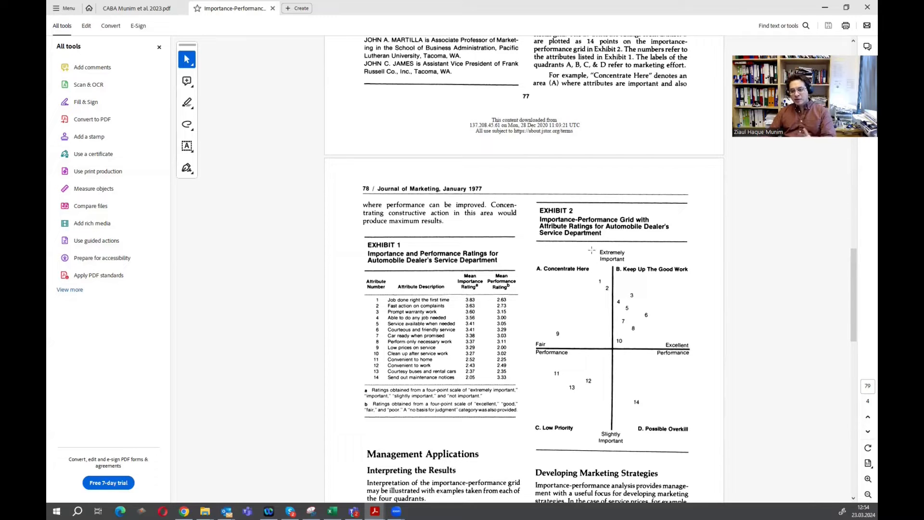
{"action": "scroll", "scroll_direction": "down", "scroll_amount": 3}
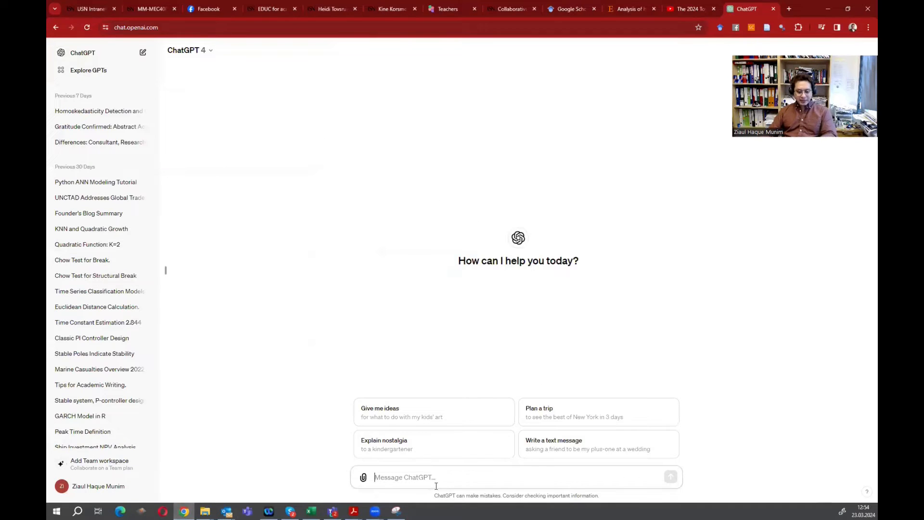
- Send ChatGPT the Exhibit 1 image with 'provide in excel table format', then return to Excel
{"action": "type", "text": "provide"}
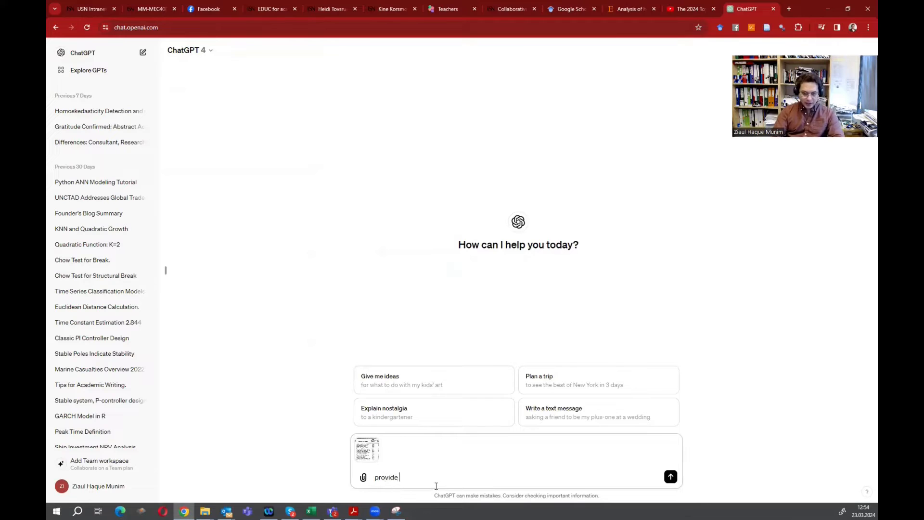
{"action": "type", "text": "in excel table"}
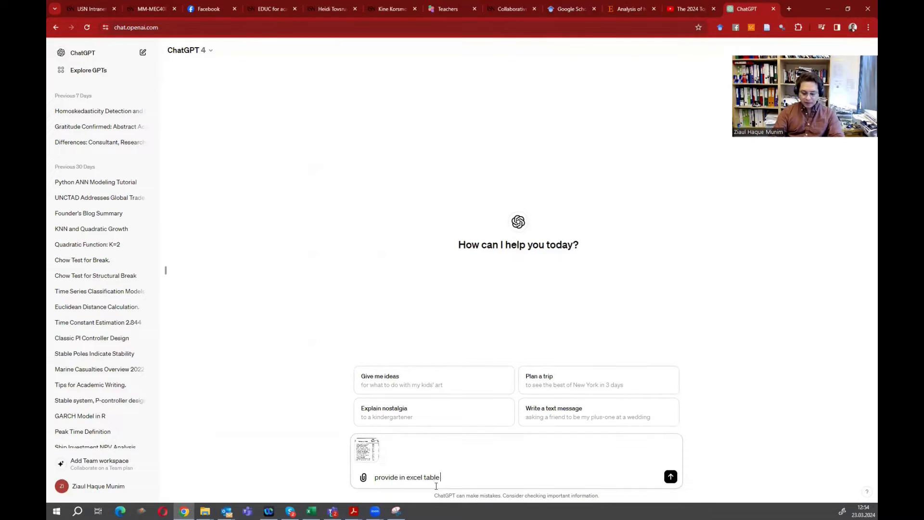
{"action": "left_click", "coordinate": [670, 476]}
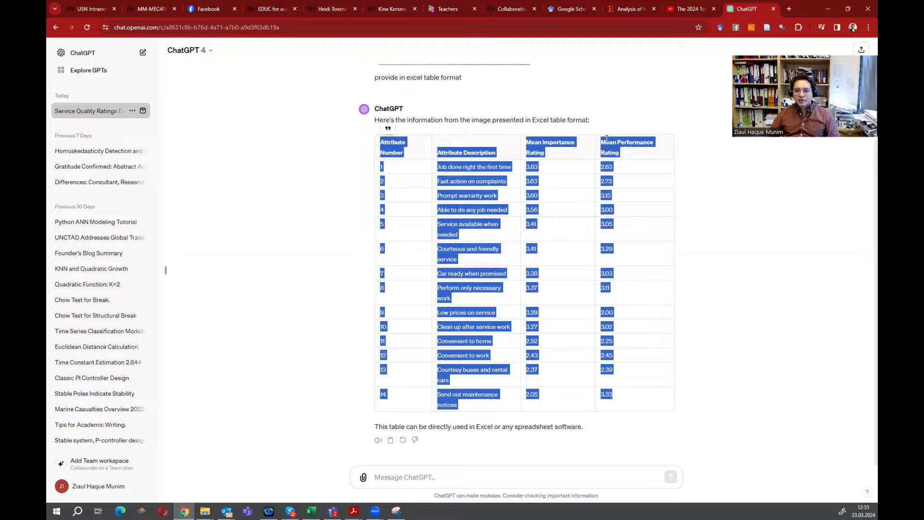
{"action": "left_click", "coordinate": [311, 511]}
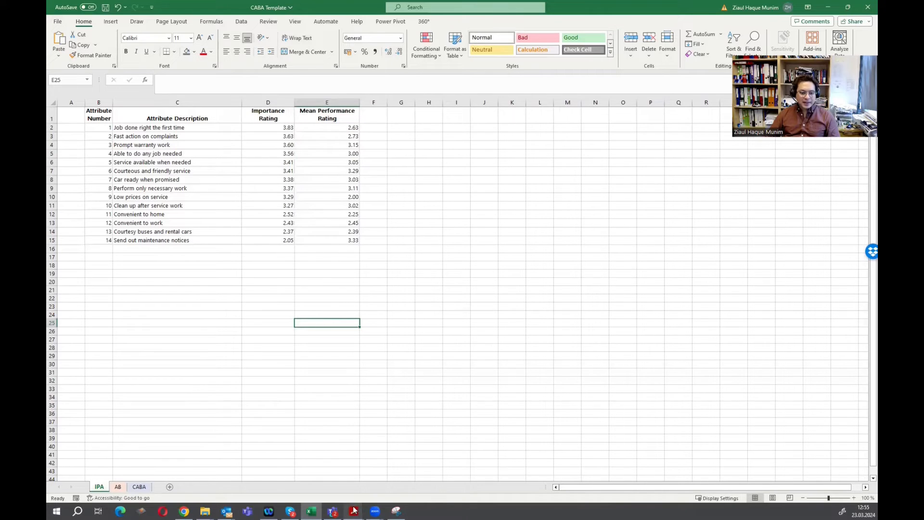
{"action": "mouse_move", "coordinate": [352, 510]}
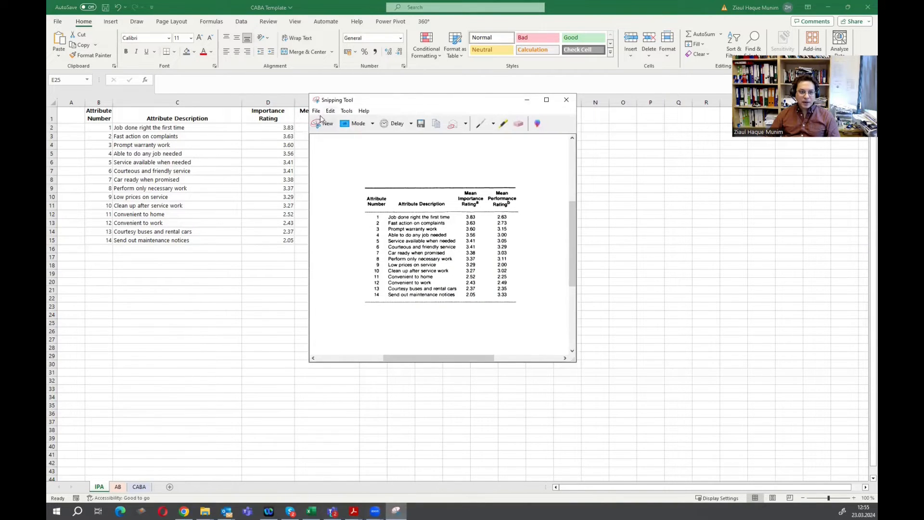
{"action": "mouse_move", "coordinate": [186, 421]}
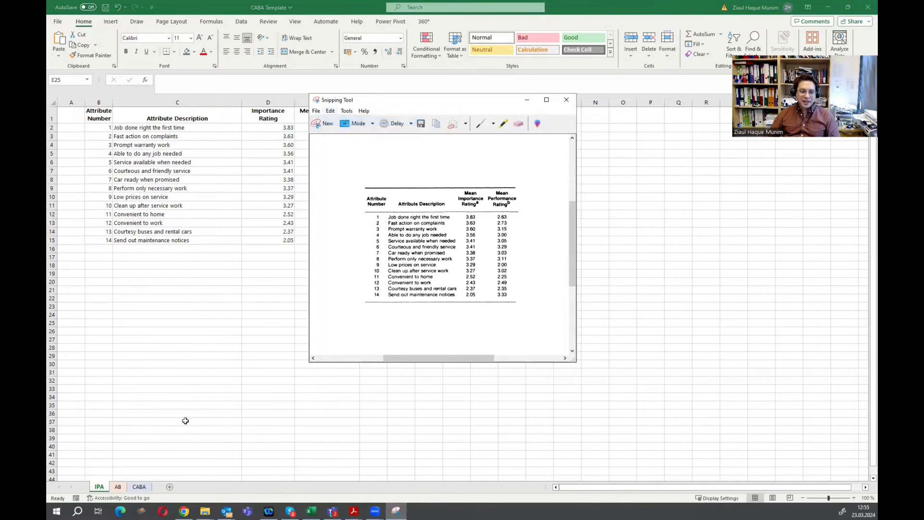
- Return to the IPA sheet to paste the Exhibit 1 table snapshot beside columns B–E
{"action": "left_click", "coordinate": [566, 99]}
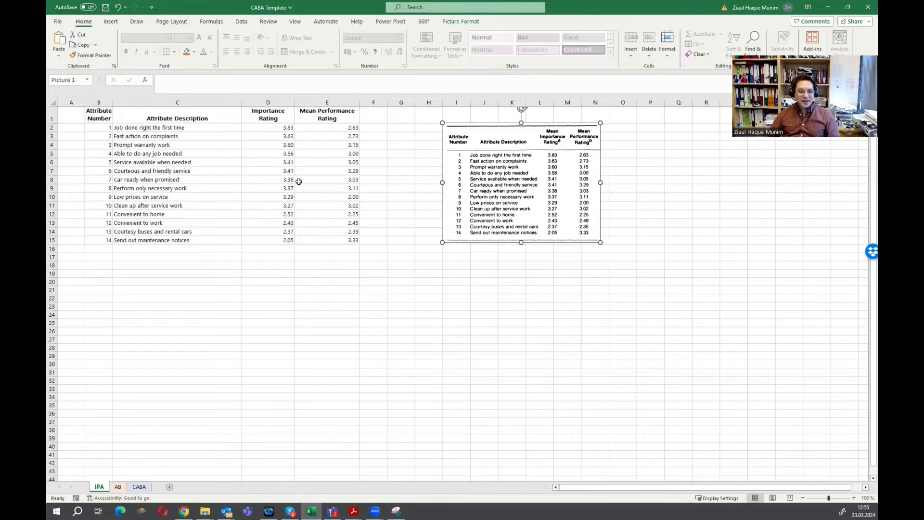
{"action": "mouse_move", "coordinate": [293, 231]}
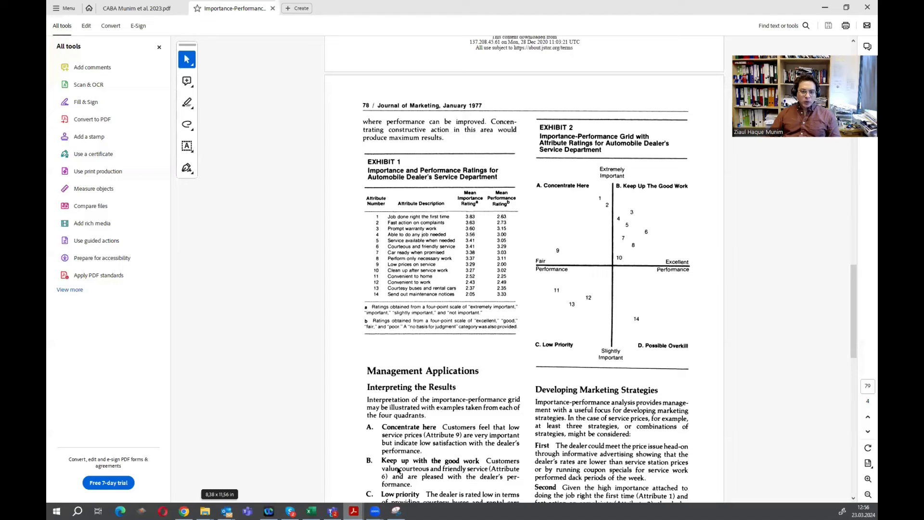
- Snip Exhibit 2's importance-performance grid with Snipping Tool and bring Excel forward
{"action": "left_click", "coordinate": [396, 511]}
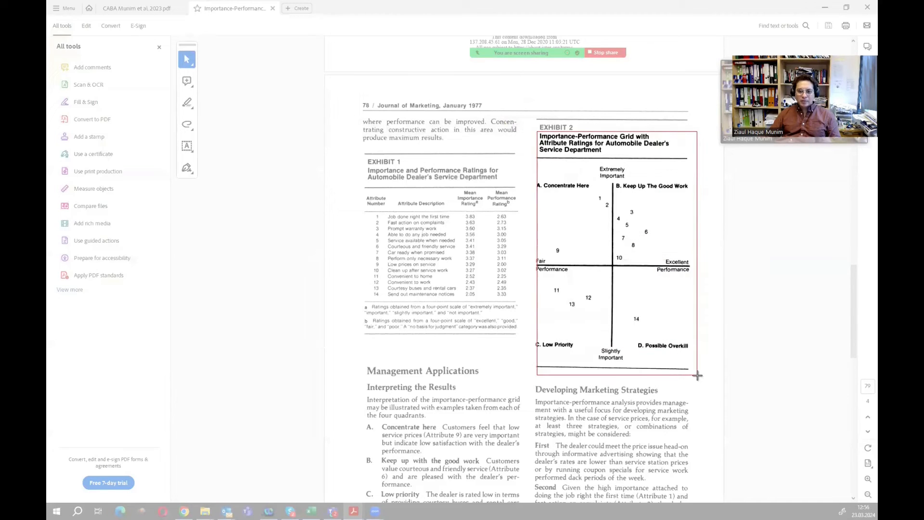
{"action": "left_click", "coordinate": [605, 52]}
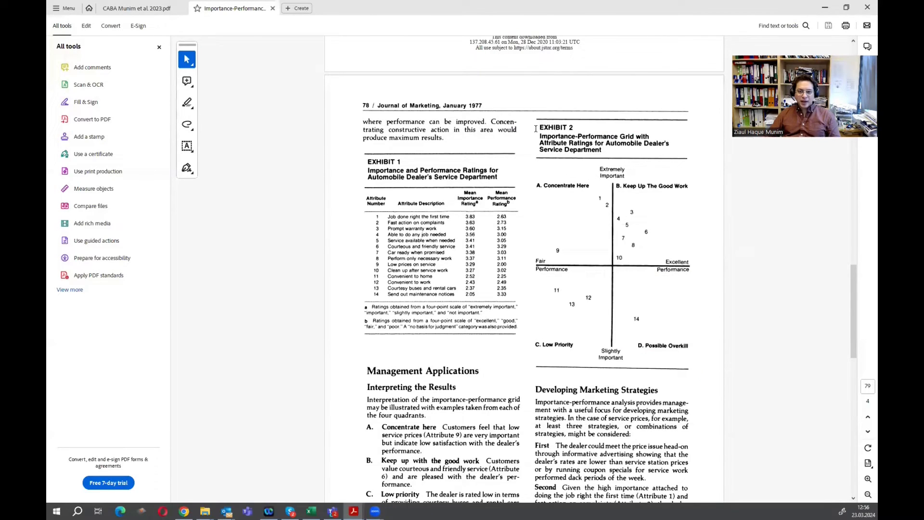
{"action": "left_click", "coordinate": [401, 512]}
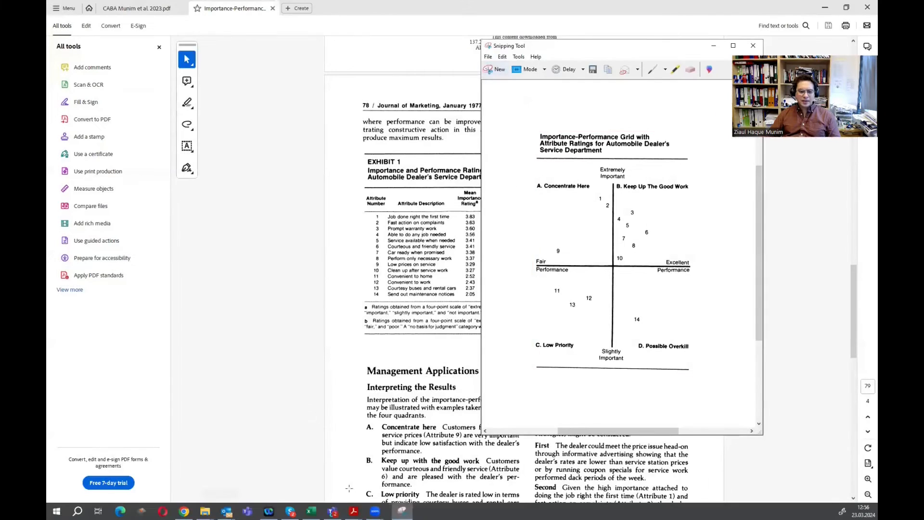
{"action": "left_click", "coordinate": [311, 510]}
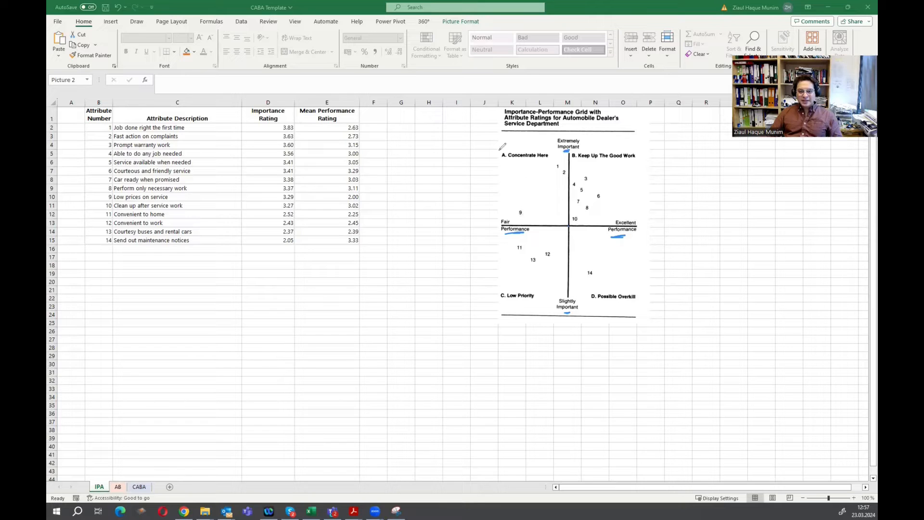
{"action": "mouse_move", "coordinate": [501, 154]}
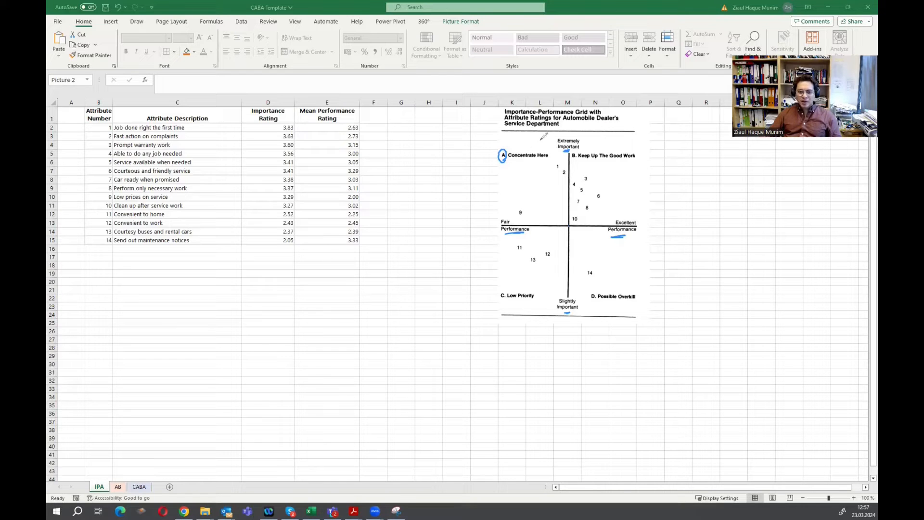
{"action": "mouse_move", "coordinate": [504, 217]}
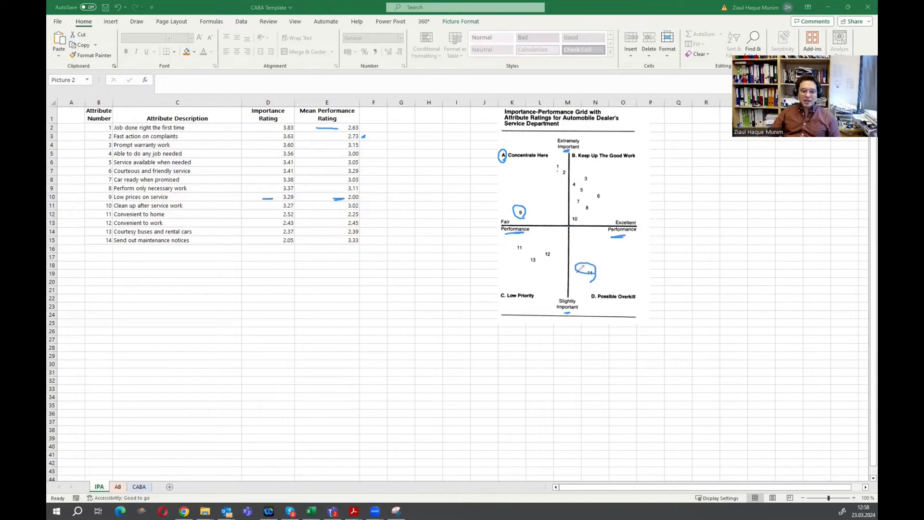
{"action": "mouse_move", "coordinate": [344, 242]}
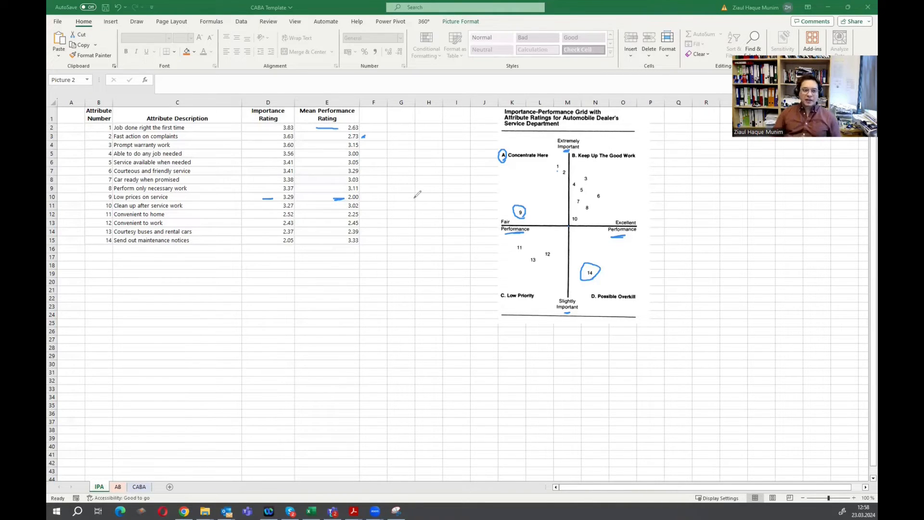
{"action": "mouse_move", "coordinate": [425, 222]}
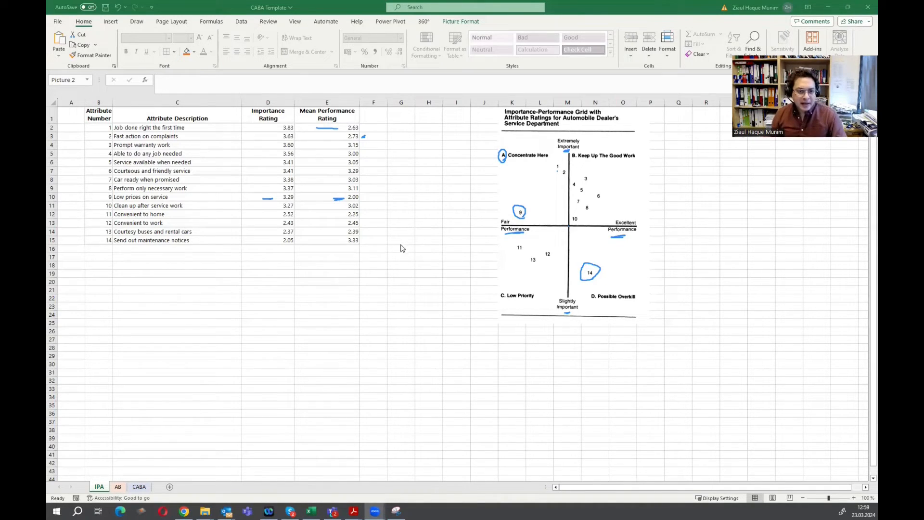
{"action": "mouse_move", "coordinate": [344, 282]}
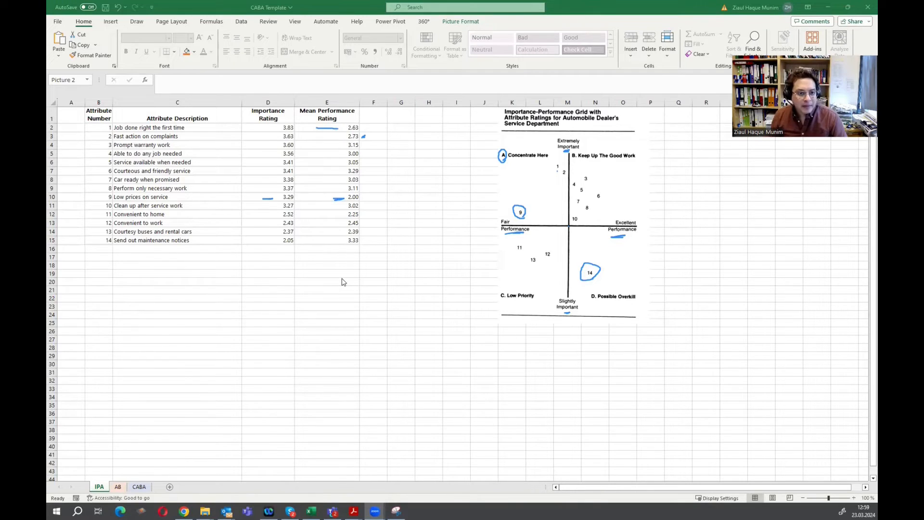
- Enter =AVERAGE(D2:D15) below the importance ratings, giving the 3.15 average
{"action": "left_click", "coordinate": [268, 249]}
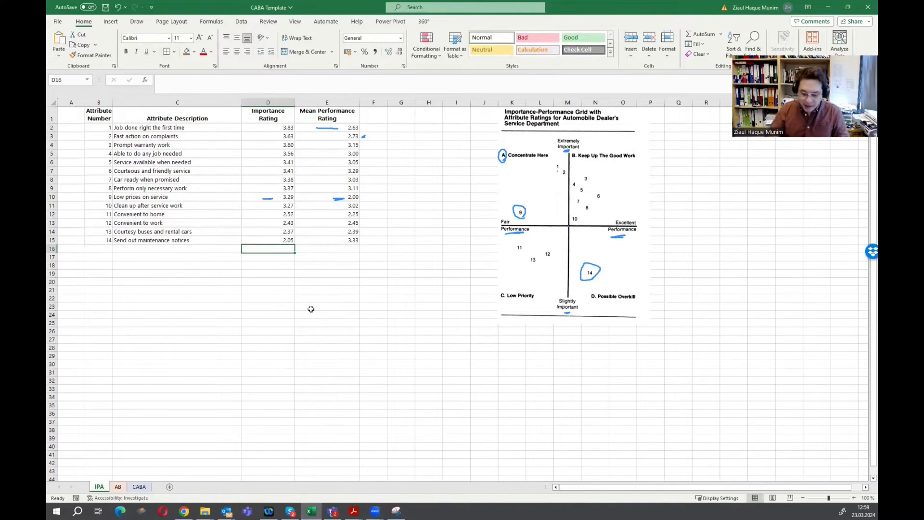
{"action": "type", "text": "=a"}
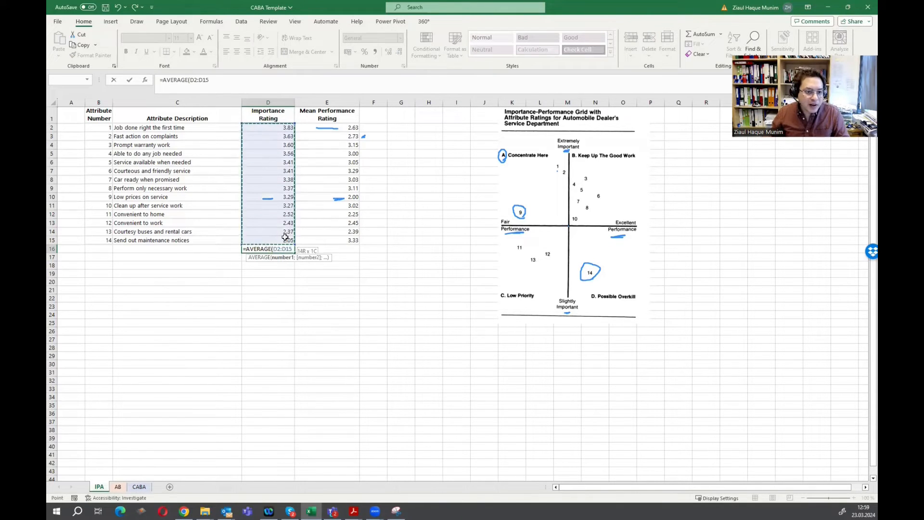
{"action": "key", "text": "Return"}
{"action": "type", "text": "Average"}
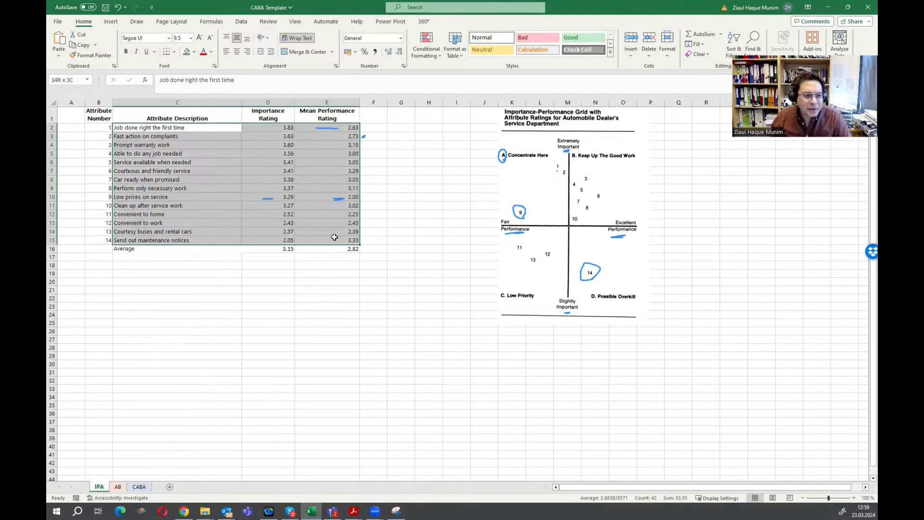
- Border the ratings table and make the Average row bold
{"action": "left_click", "coordinate": [194, 51]}
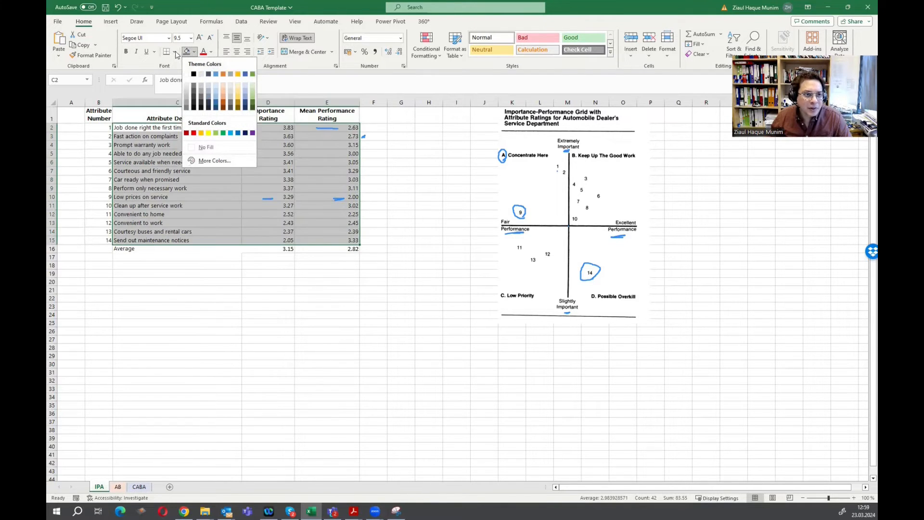
{"action": "left_click", "coordinate": [268, 315]}
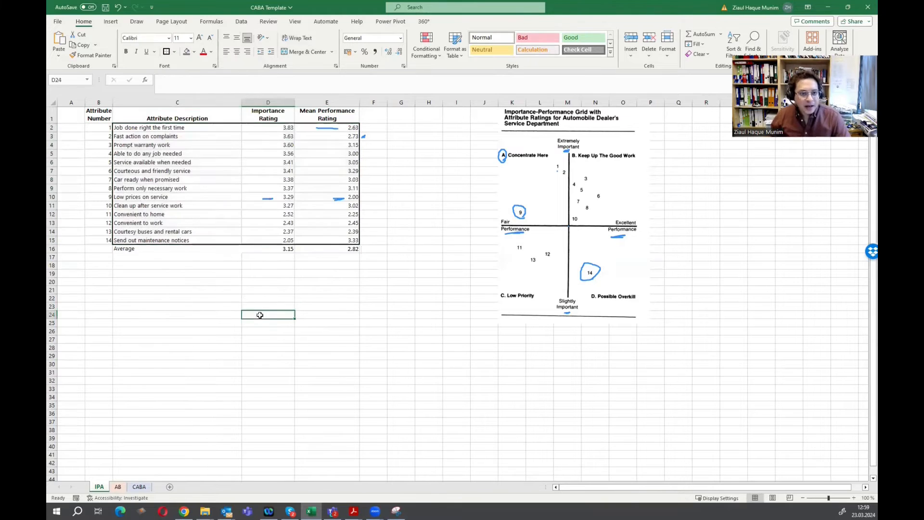
{"action": "left_click", "coordinate": [328, 339]}
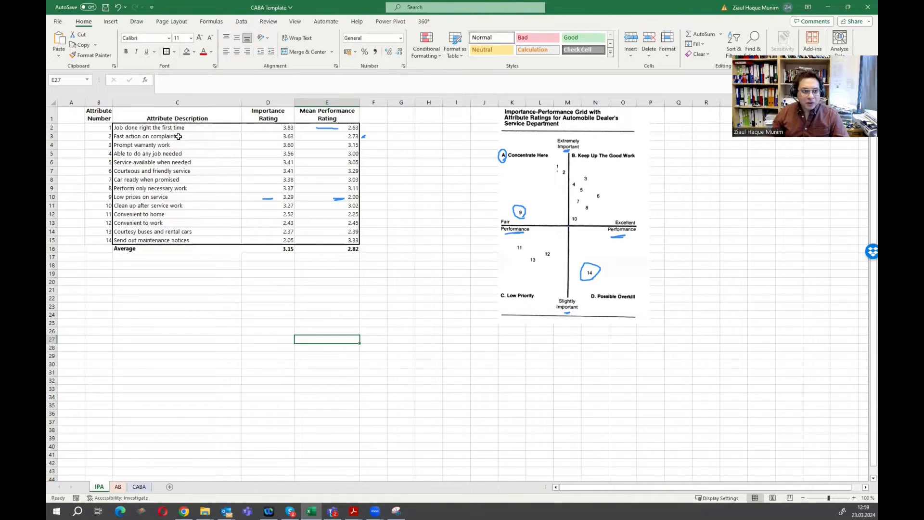
{"action": "left_click_drag", "start_coordinate": [177, 127], "coordinate": [327, 231]}
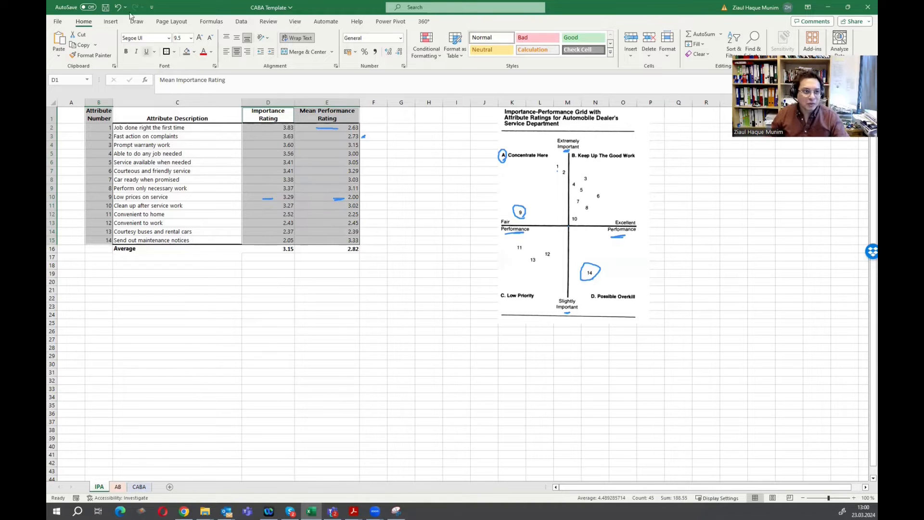
- Insert a markers-only X Y scatter chart of the importance and performance ratings
{"action": "left_click", "coordinate": [110, 21]}
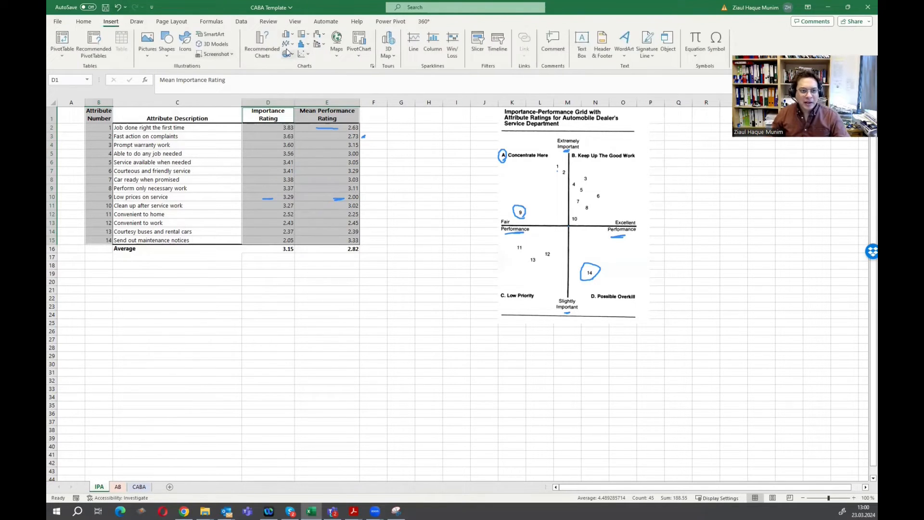
{"action": "left_click", "coordinate": [262, 45]}
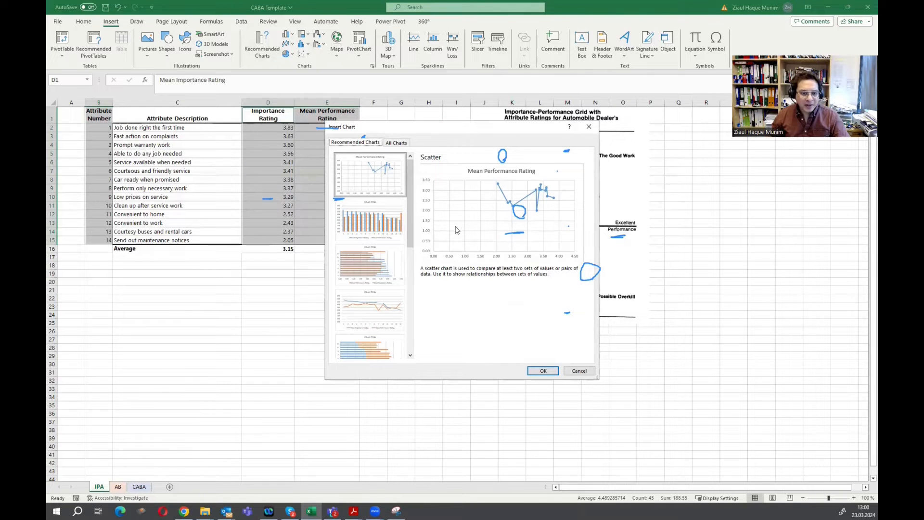
{"action": "left_click", "coordinate": [396, 142]}
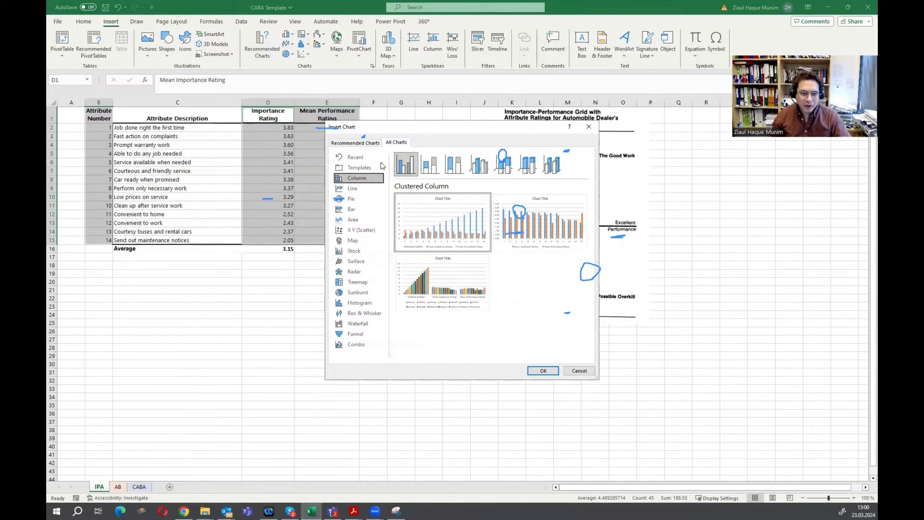
{"action": "left_click", "coordinate": [362, 230]}
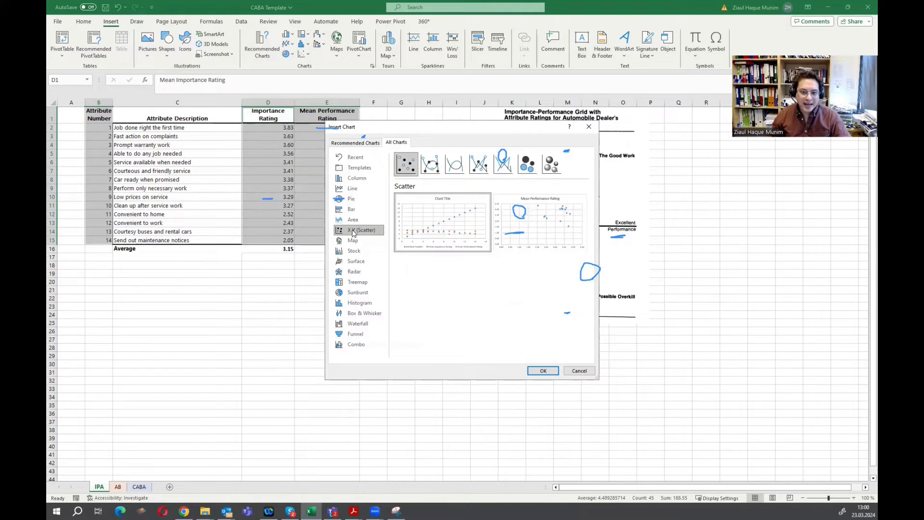
{"action": "left_click", "coordinate": [430, 163]}
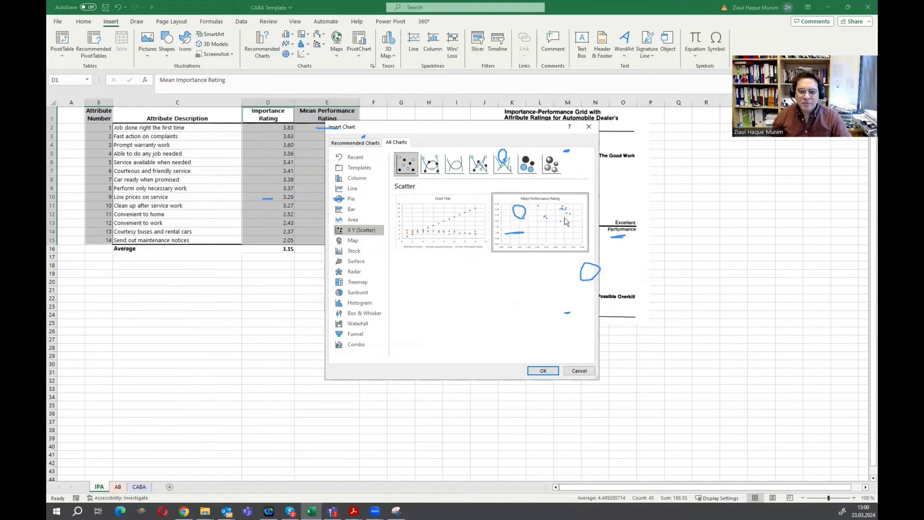
{"action": "left_click", "coordinate": [542, 370]}
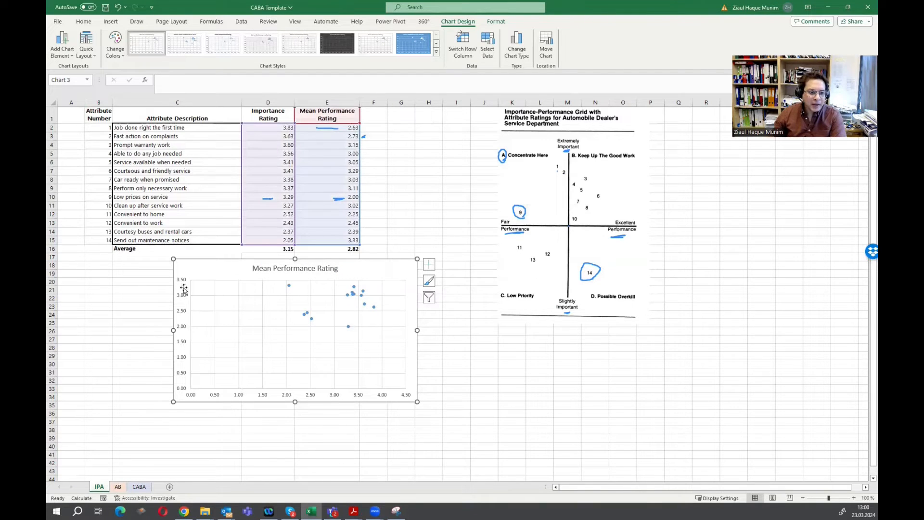
{"action": "left_click", "coordinate": [98, 364]}
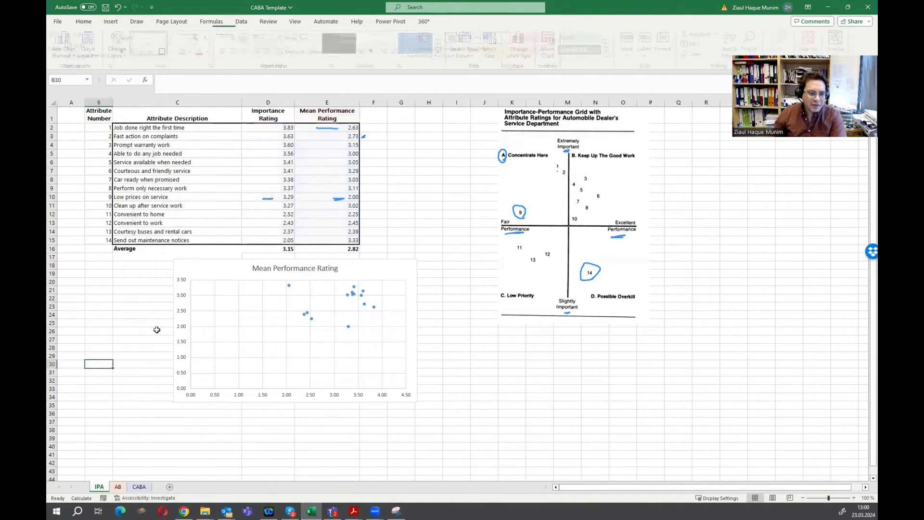
{"action": "left_click", "coordinate": [83, 21]}
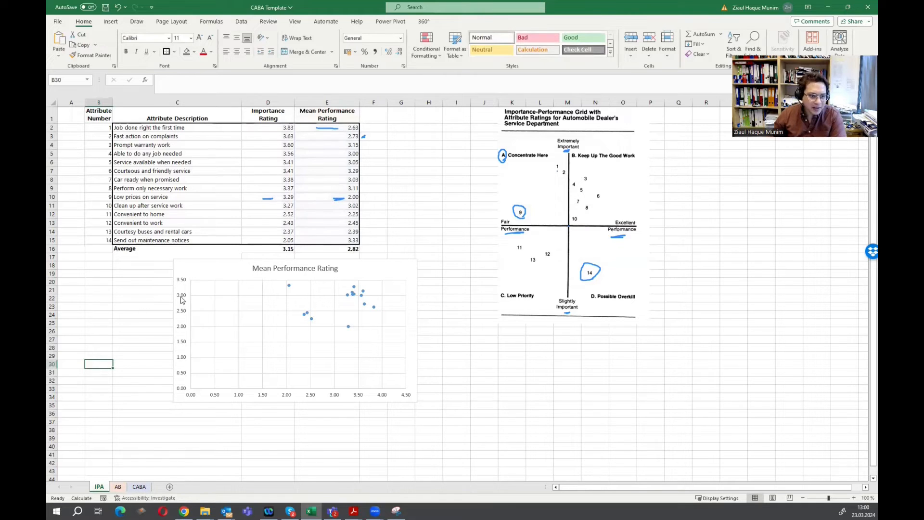
{"action": "mouse_move", "coordinate": [411, 439]}
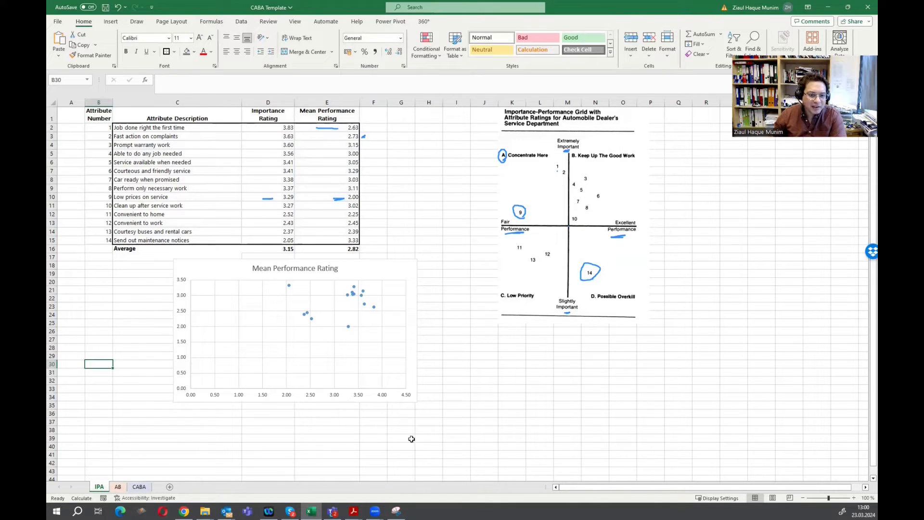
{"action": "mouse_move", "coordinate": [393, 378]}
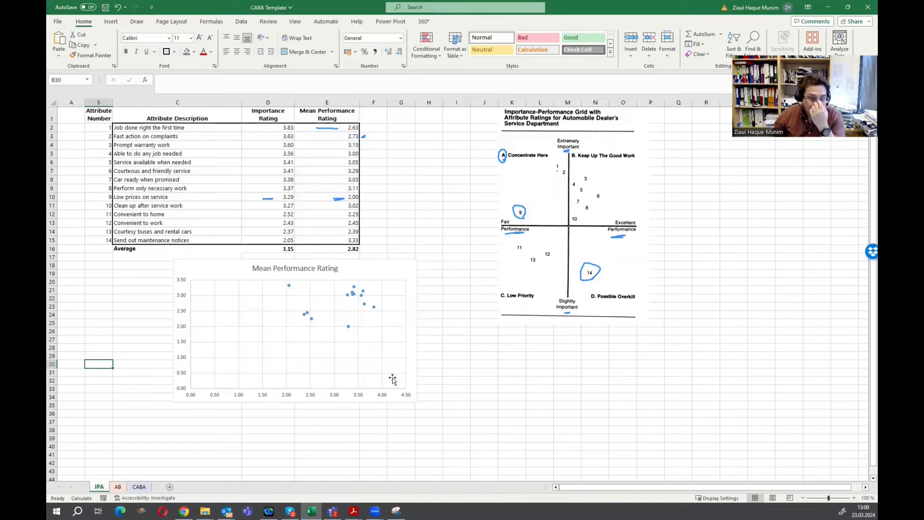
{"action": "left_click", "coordinate": [373, 205]}
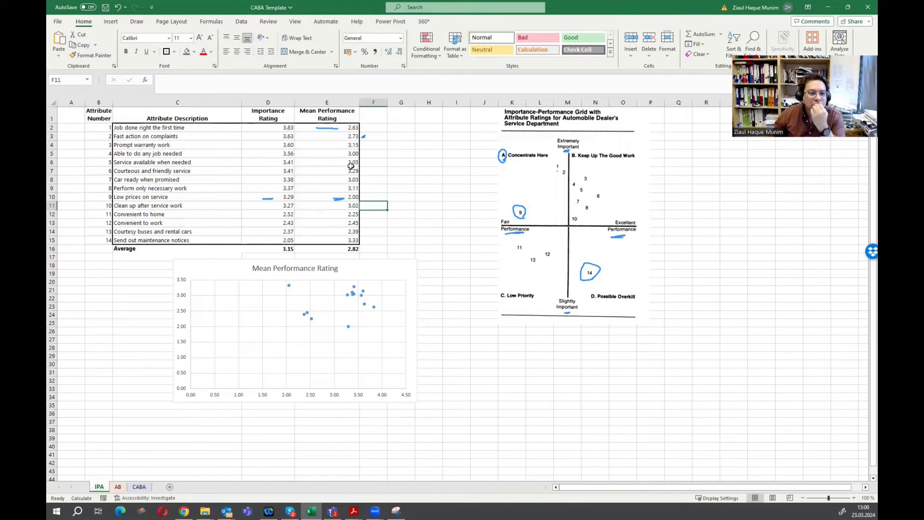
{"action": "left_click", "coordinate": [268, 231]}
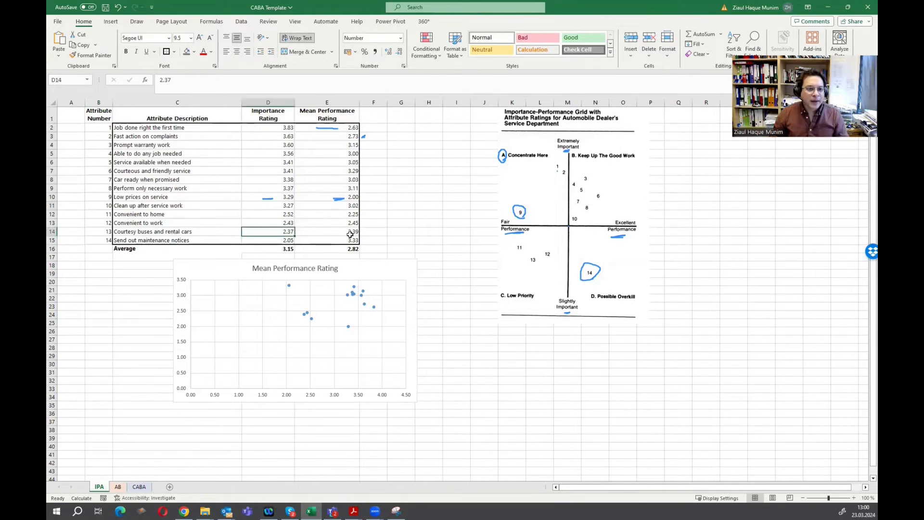
{"action": "left_click", "coordinate": [267, 196]}
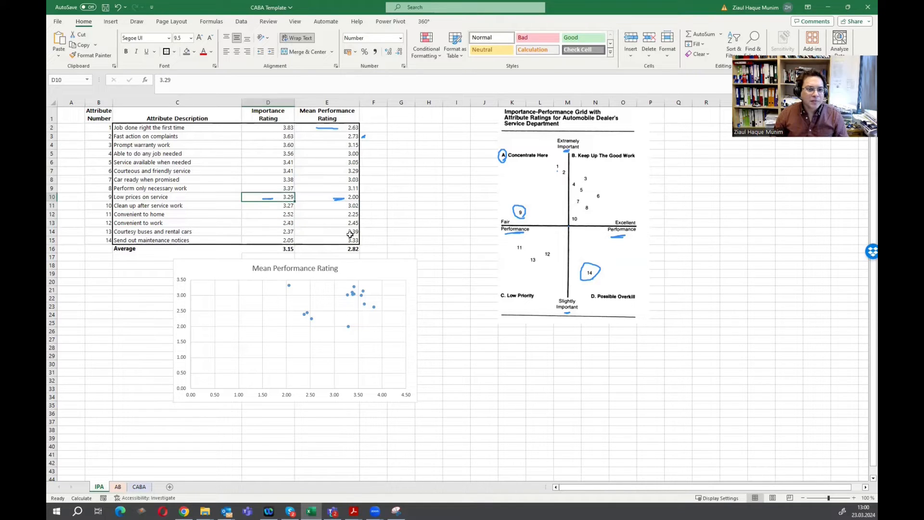
{"action": "left_click", "coordinate": [268, 127]}
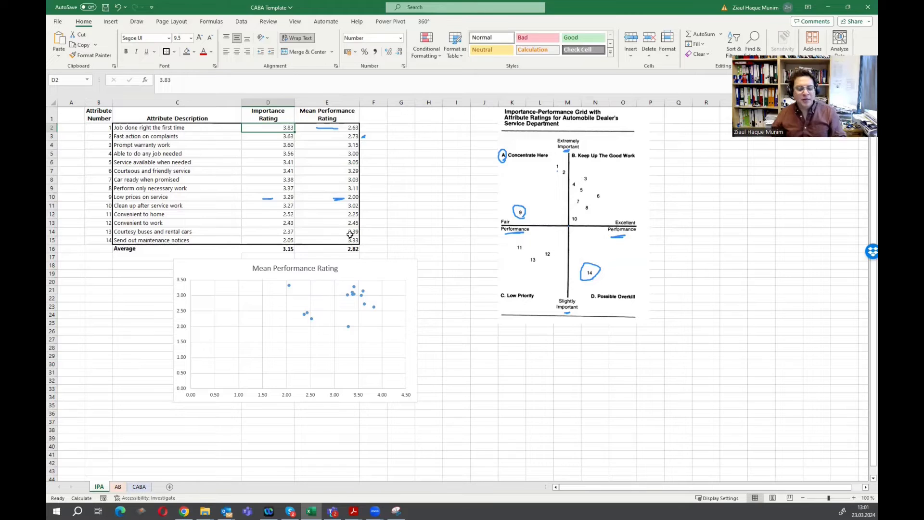
{"action": "mouse_move", "coordinate": [375, 310]}
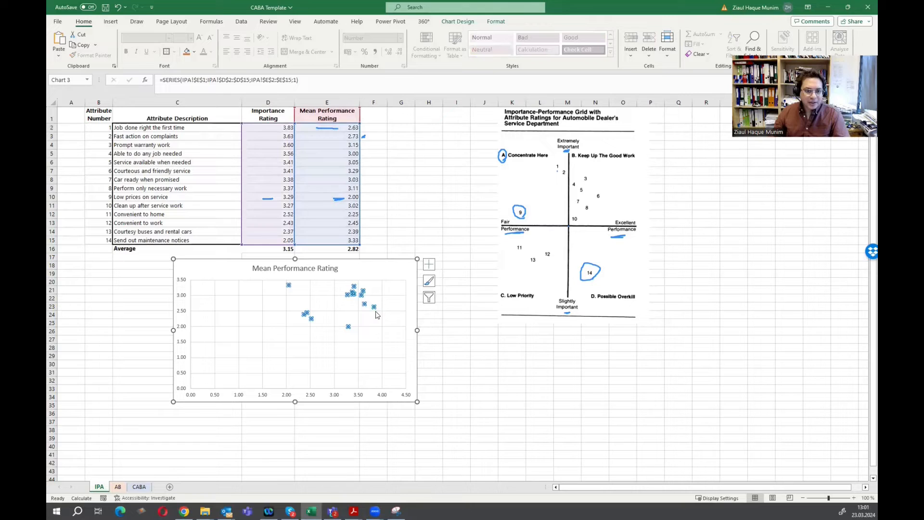
{"action": "mouse_move", "coordinate": [374, 308]}
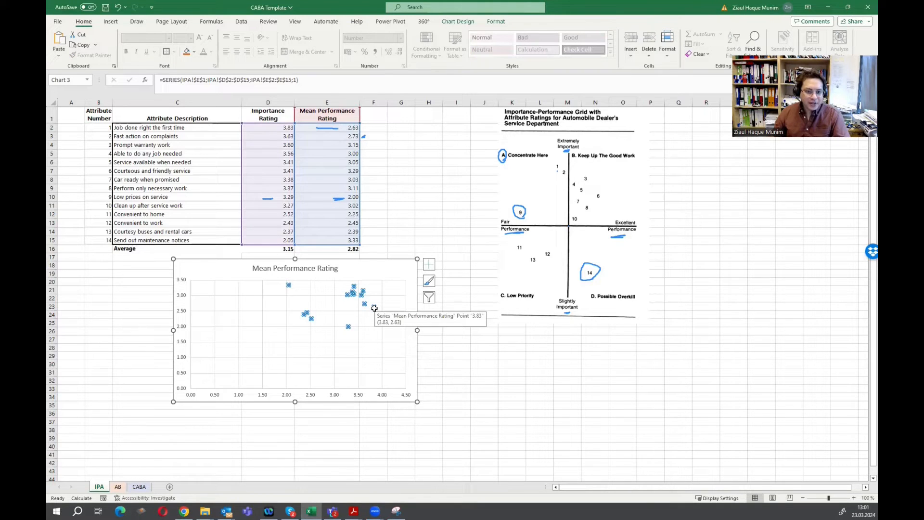
{"action": "mouse_move", "coordinate": [376, 398]}
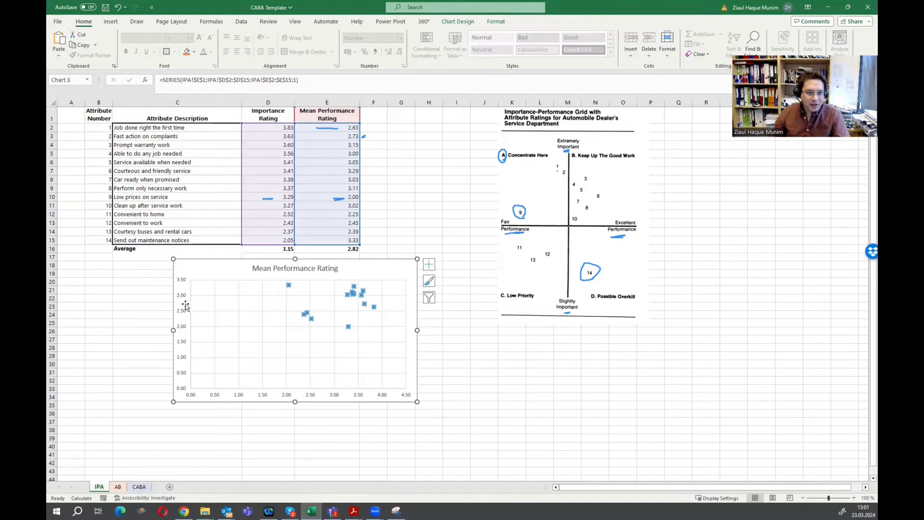
{"action": "mouse_move", "coordinate": [172, 321]}
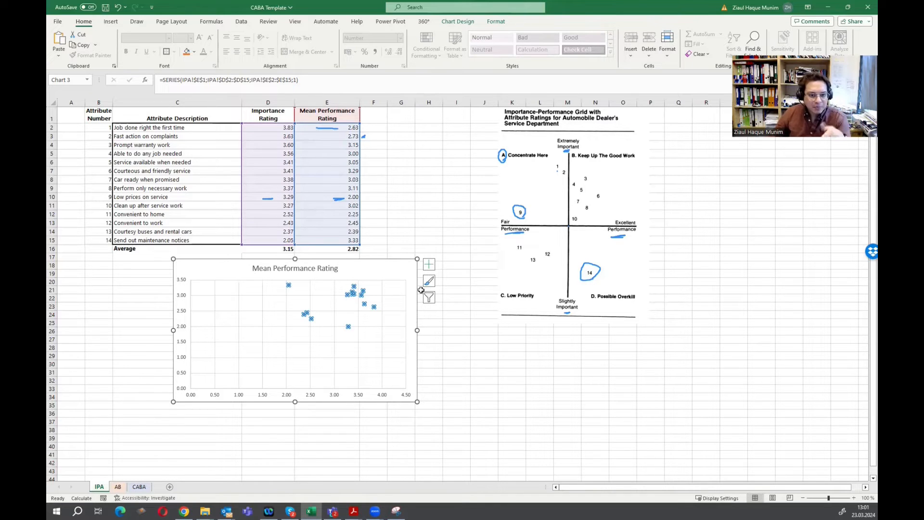
{"action": "mouse_move", "coordinate": [597, 294]}
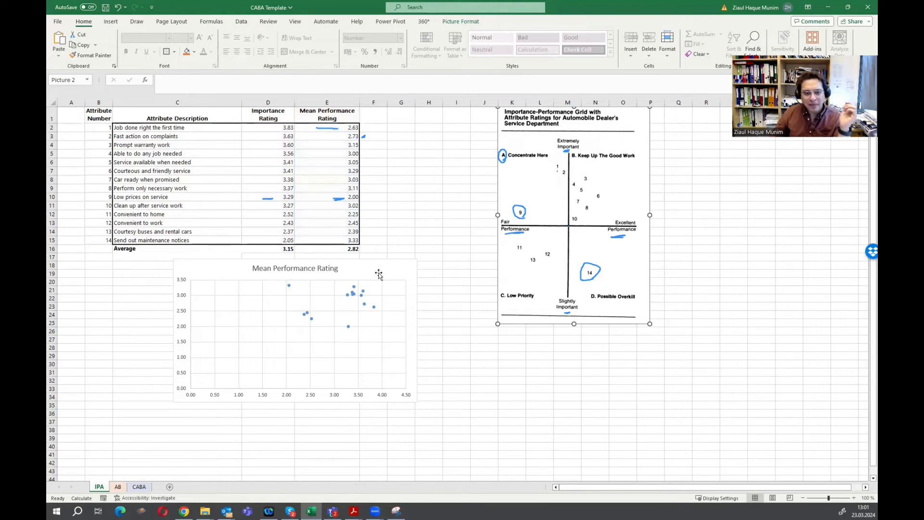
{"action": "left_click", "coordinate": [295, 331]}
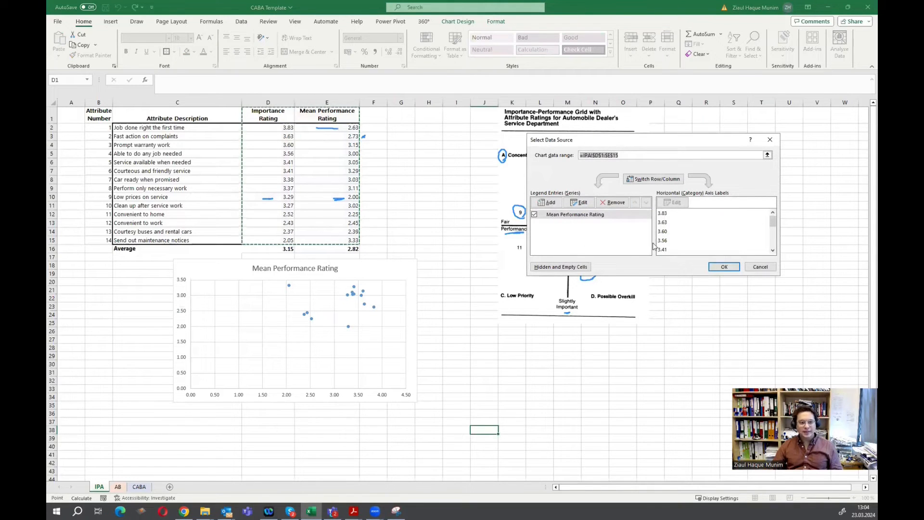
- Rename the series Importance-Performance Matrix with X values E2:E15 and Y values D2:D15
{"action": "left_click", "coordinate": [583, 202]}
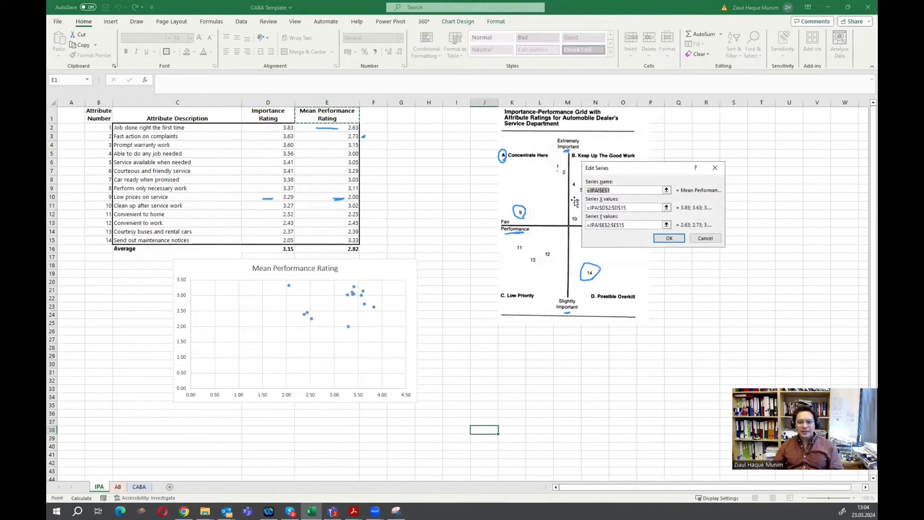
{"action": "mouse_move", "coordinate": [682, 198]}
{"action": "type", "text": "Importance-Performance"}
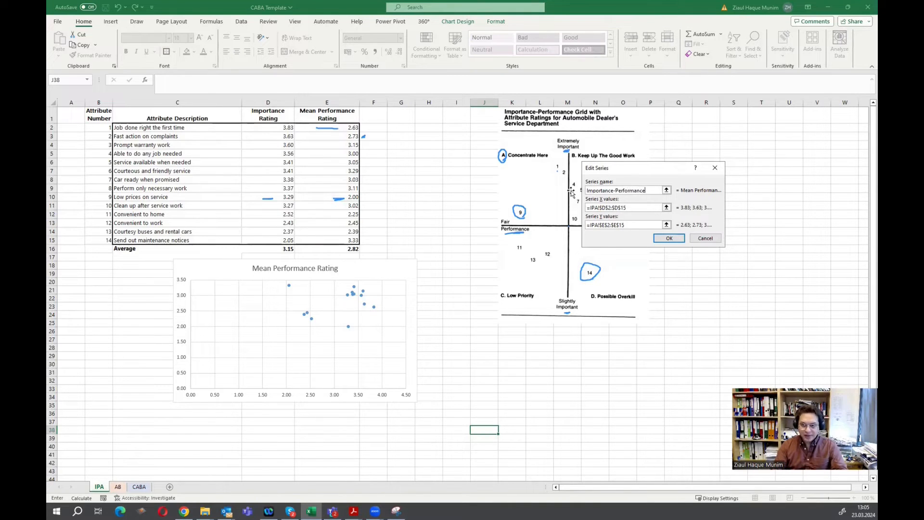
{"action": "type", "text": "Matrix"}
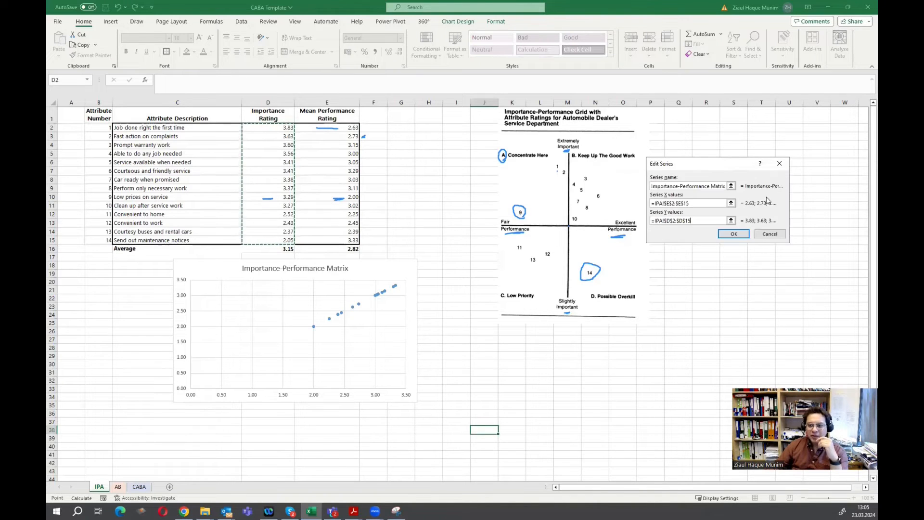
{"action": "left_click", "coordinate": [733, 234]}
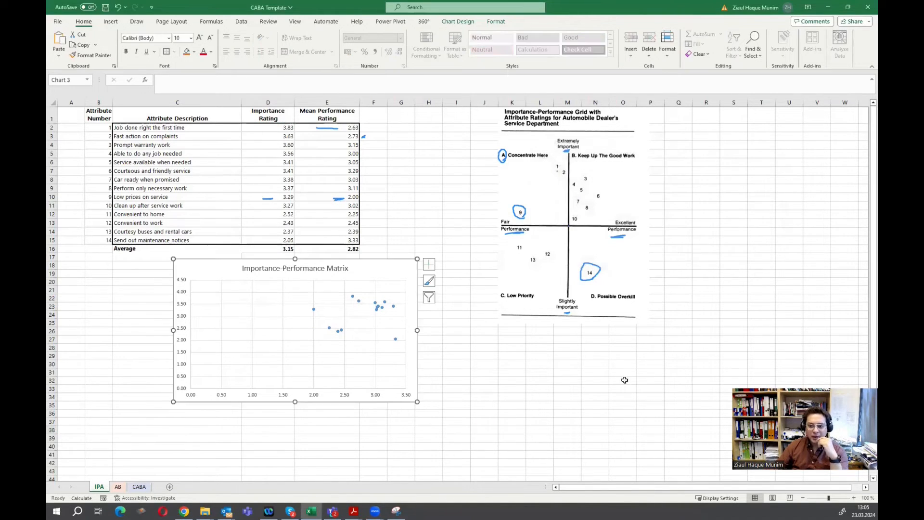
- Add axis titles Performance on the horizontal axis and Importance on the vertical axis
{"action": "left_click", "coordinate": [567, 413]}
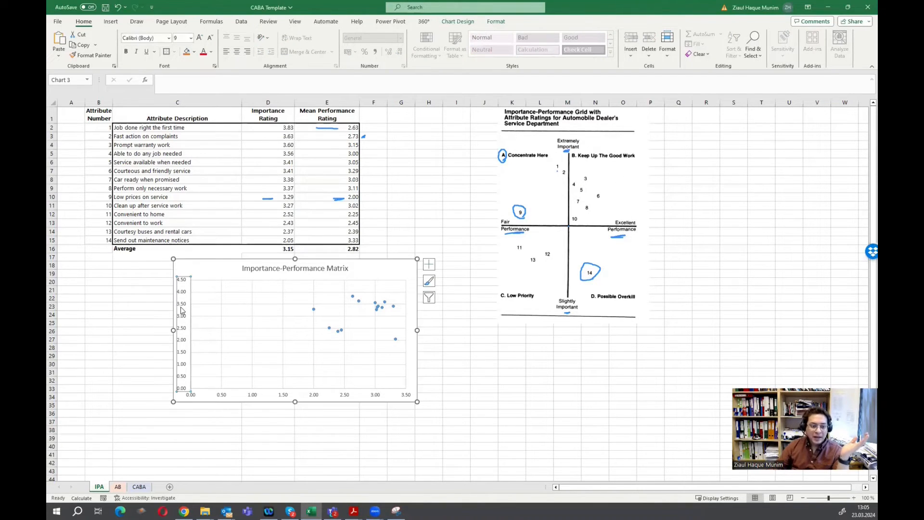
{"action": "left_click", "coordinate": [458, 21]}
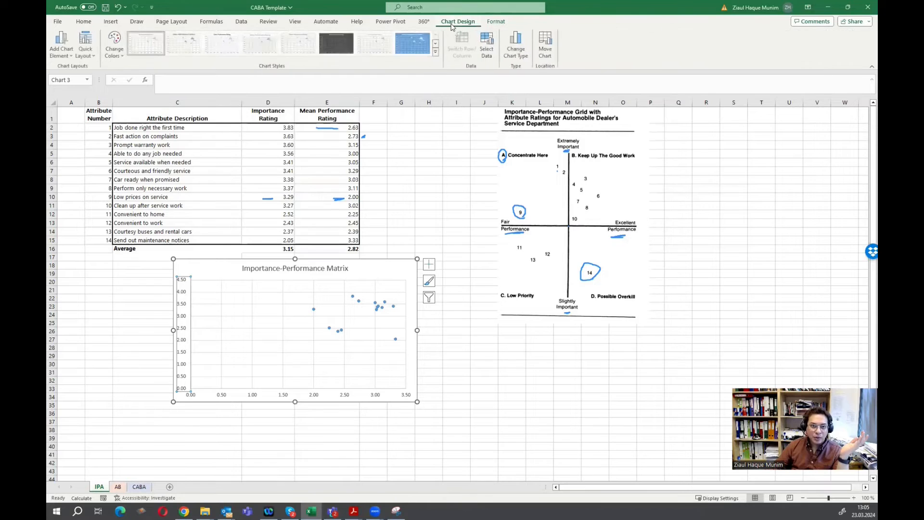
{"action": "left_click", "coordinate": [61, 44]}
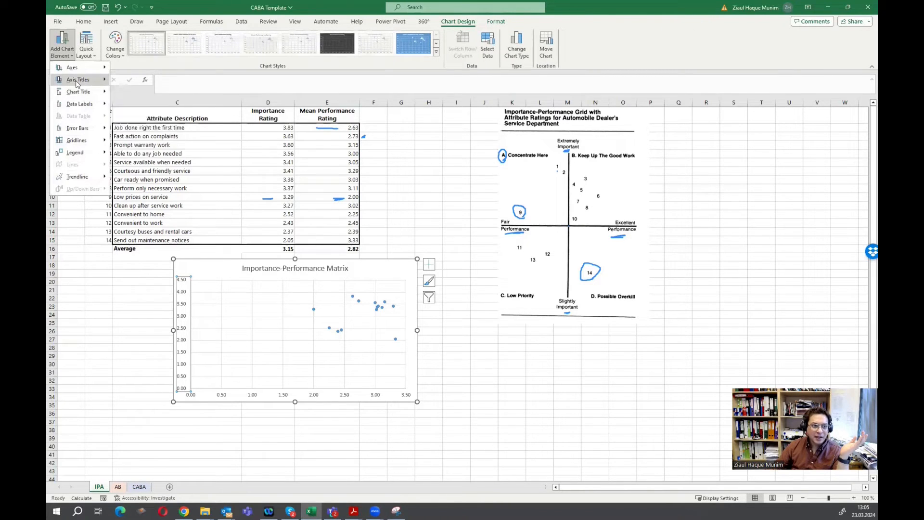
{"action": "left_click", "coordinate": [78, 80]}
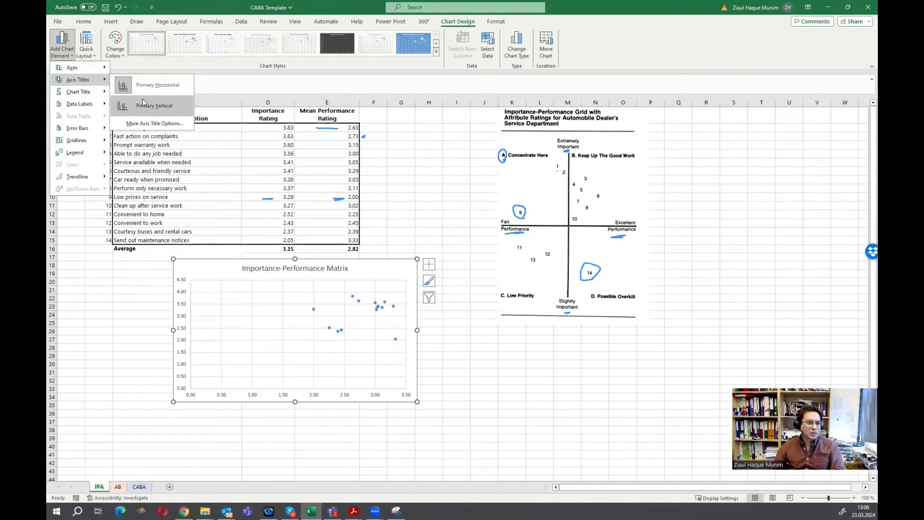
{"action": "left_click", "coordinate": [154, 106]}
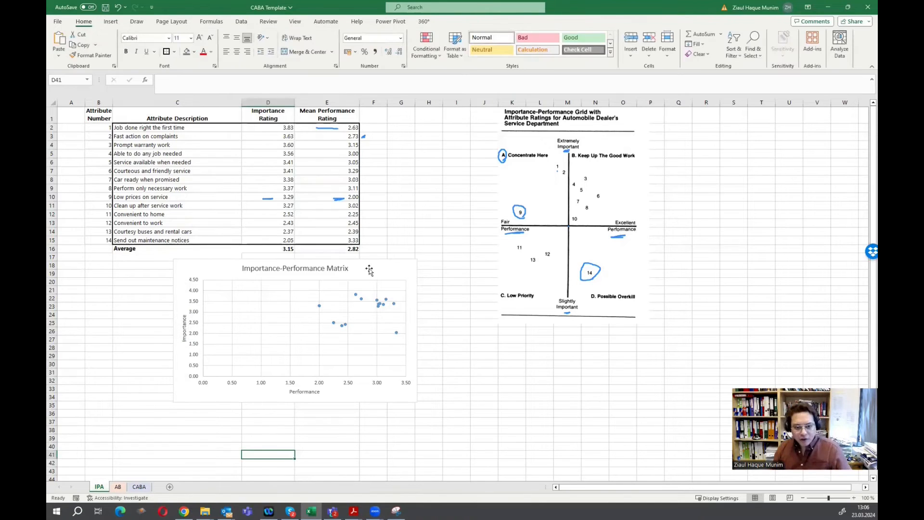
{"action": "mouse_move", "coordinate": [594, 241]}
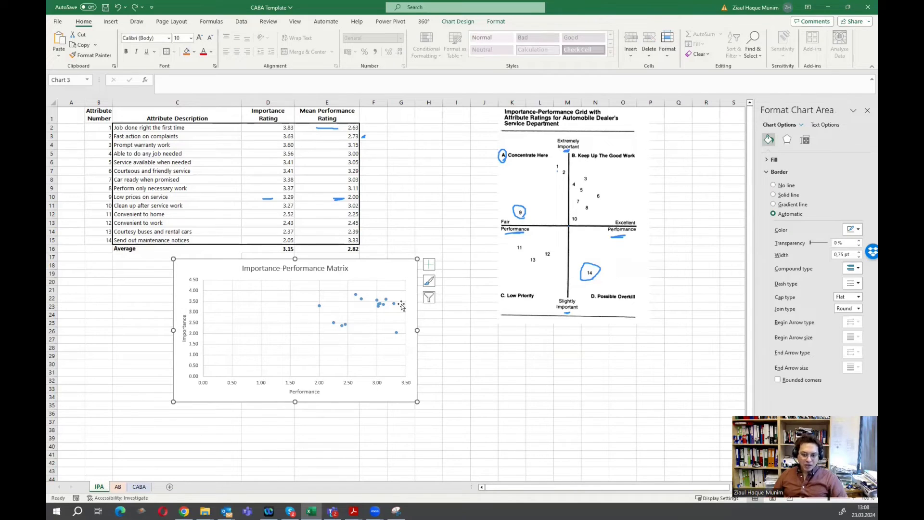
{"action": "mouse_move", "coordinate": [380, 305]}
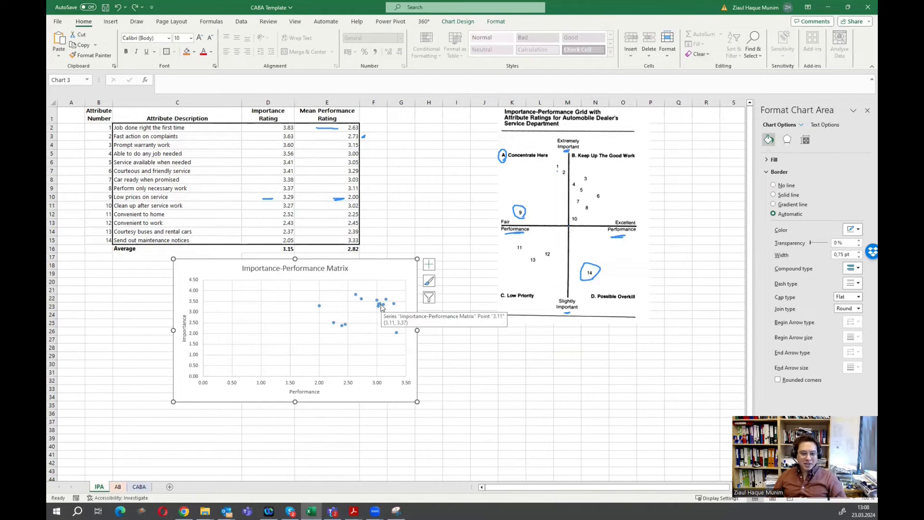
{"action": "mouse_move", "coordinate": [194, 303]}
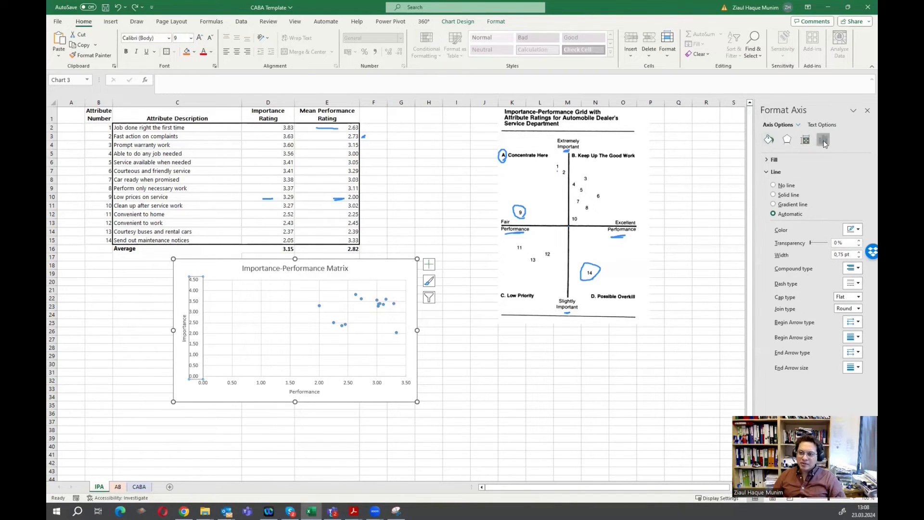
- Make the horizontal axis cross at importance 3.15 and the vertical axis at performance 2.82
{"action": "left_click", "coordinate": [824, 139]}
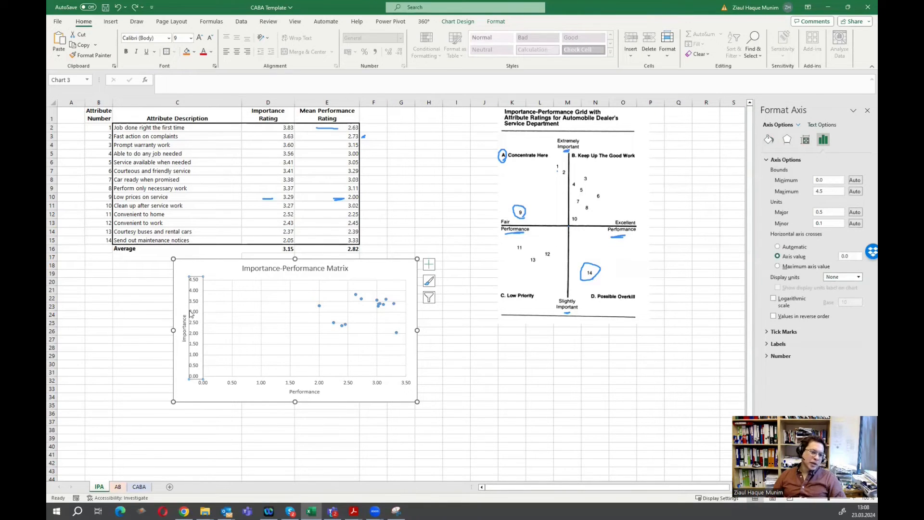
{"action": "mouse_move", "coordinate": [846, 248]}
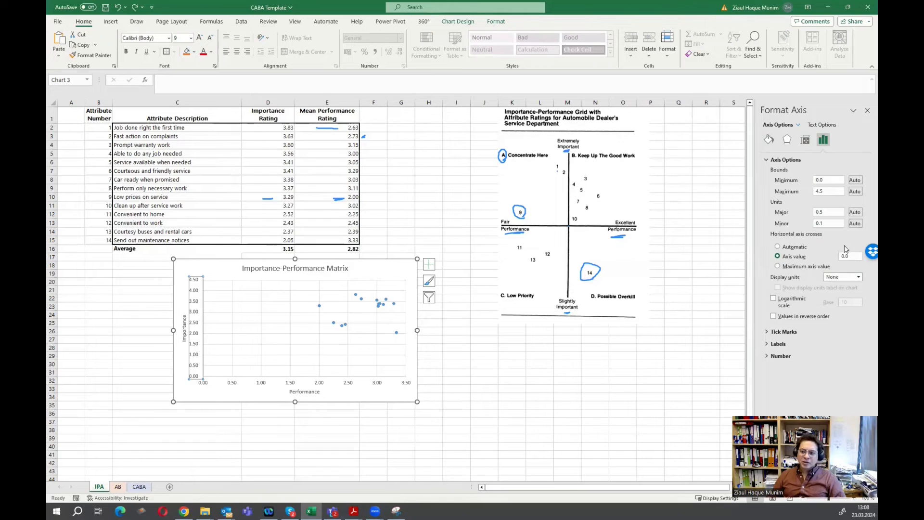
{"action": "left_click", "coordinate": [777, 246]}
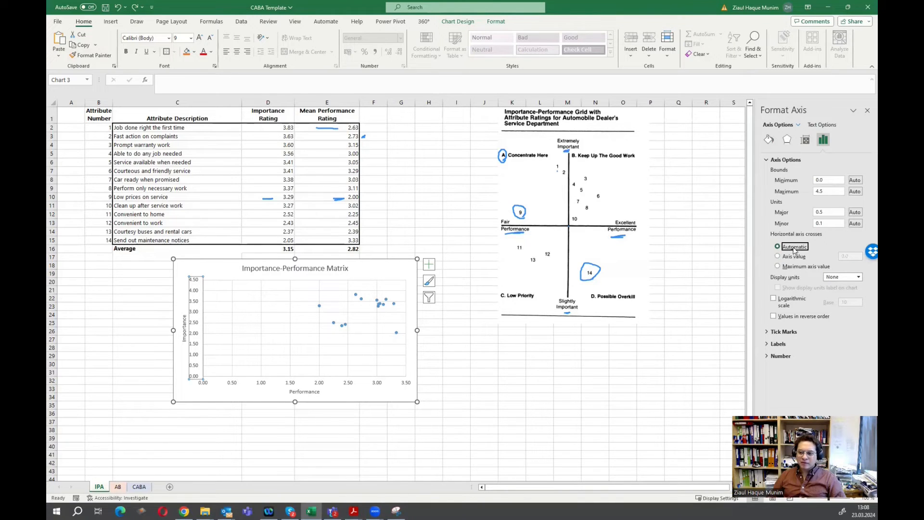
{"action": "left_click", "coordinate": [778, 256]}
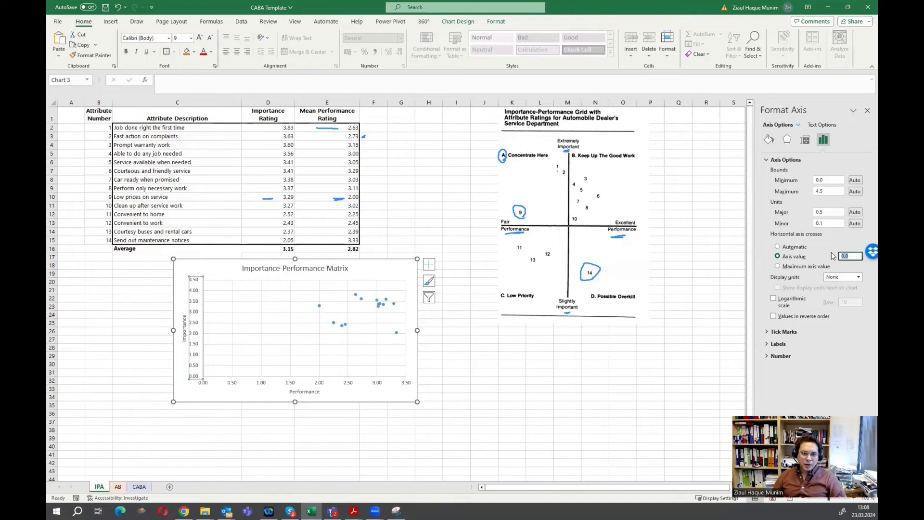
{"action": "type", "text": "3.15"}
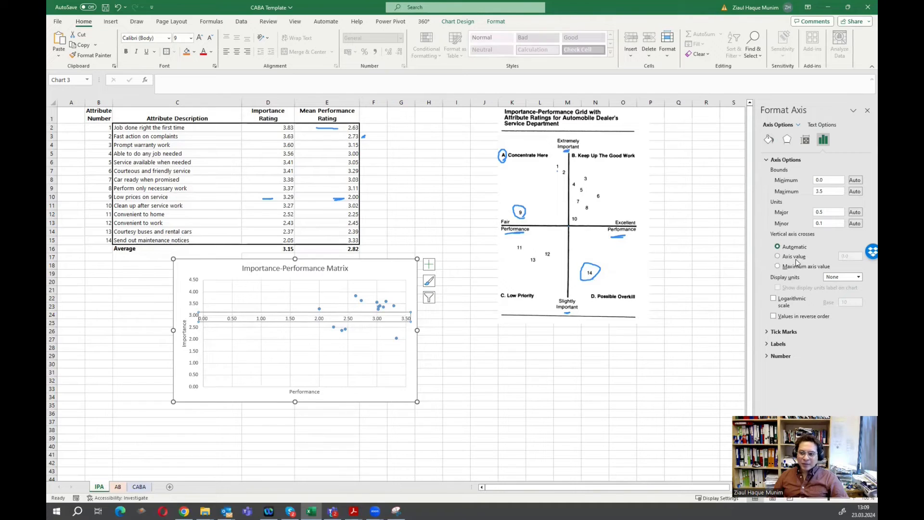
{"action": "left_click", "coordinate": [777, 256]}
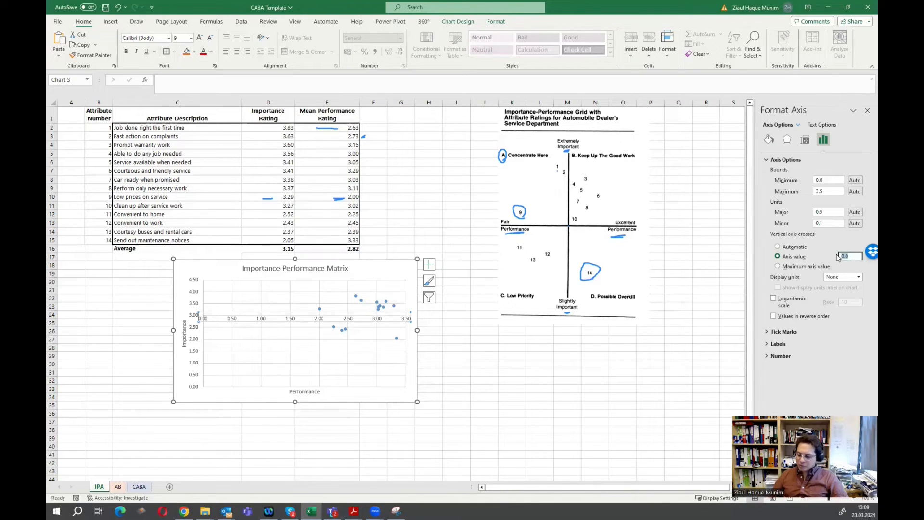
{"action": "type", "text": "2.82"}
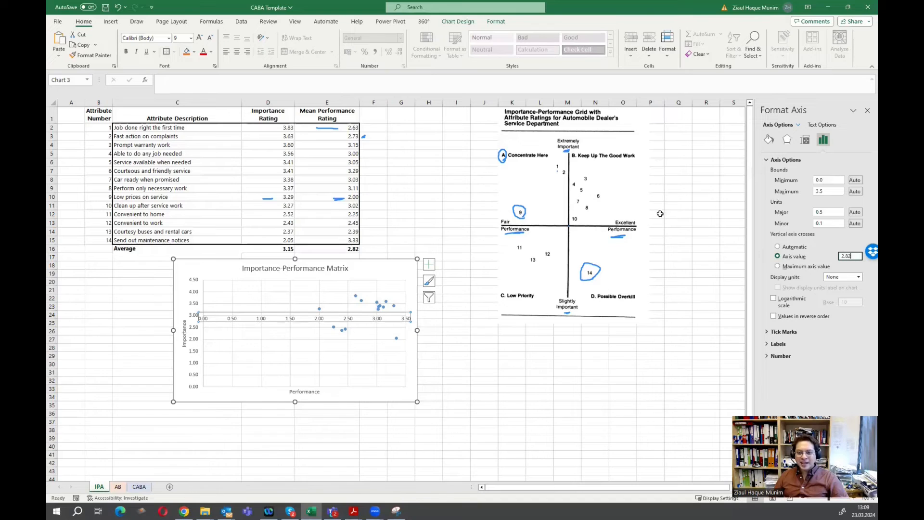
{"action": "mouse_move", "coordinate": [600, 362]}
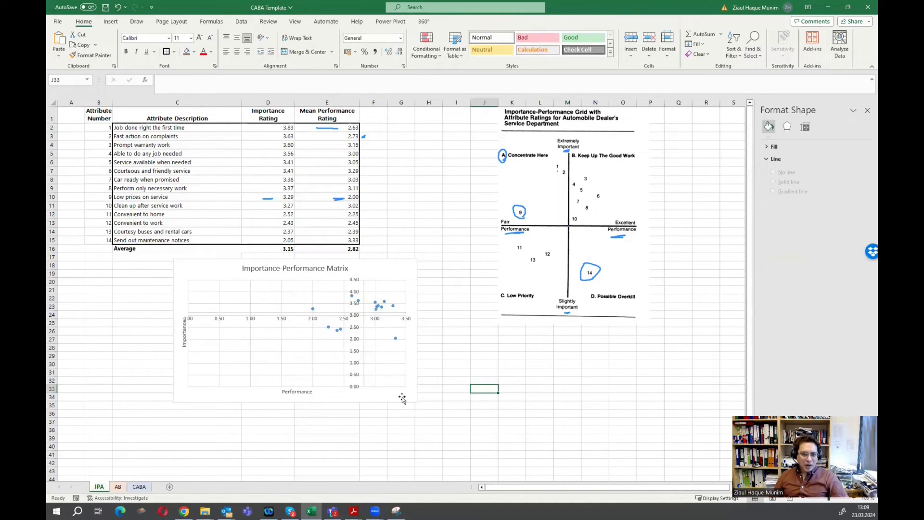
- Set the horizontal axis minimum to 1.5 and narrow the vertical axis to 2.0–4.0
{"action": "left_click", "coordinate": [295, 330]}
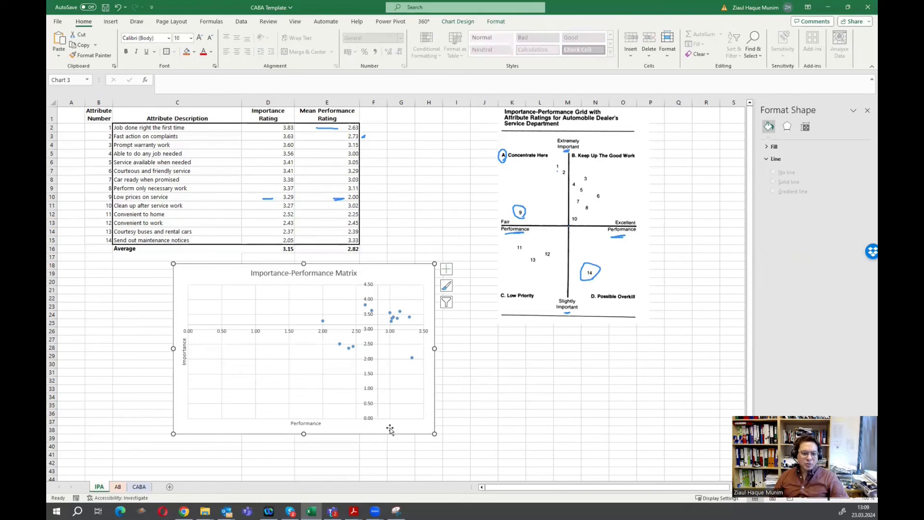
{"action": "left_click", "coordinate": [289, 331]}
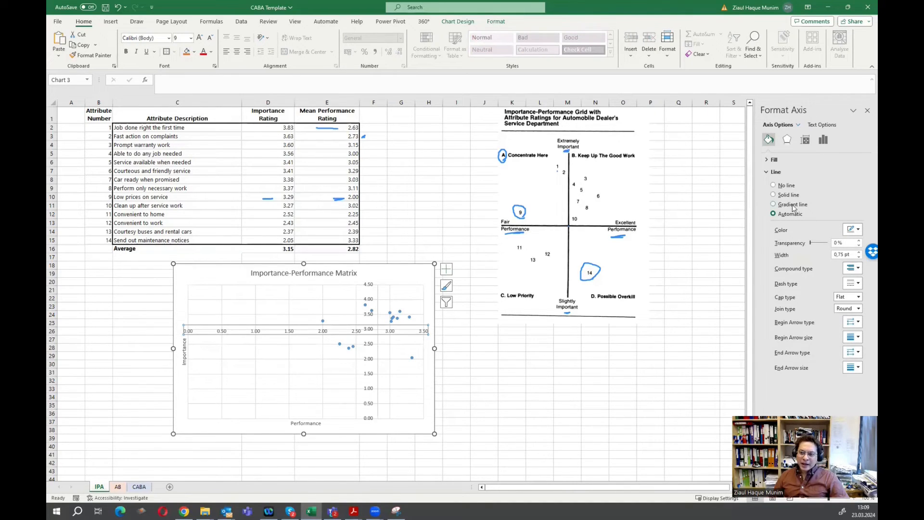
{"action": "left_click", "coordinate": [823, 140]}
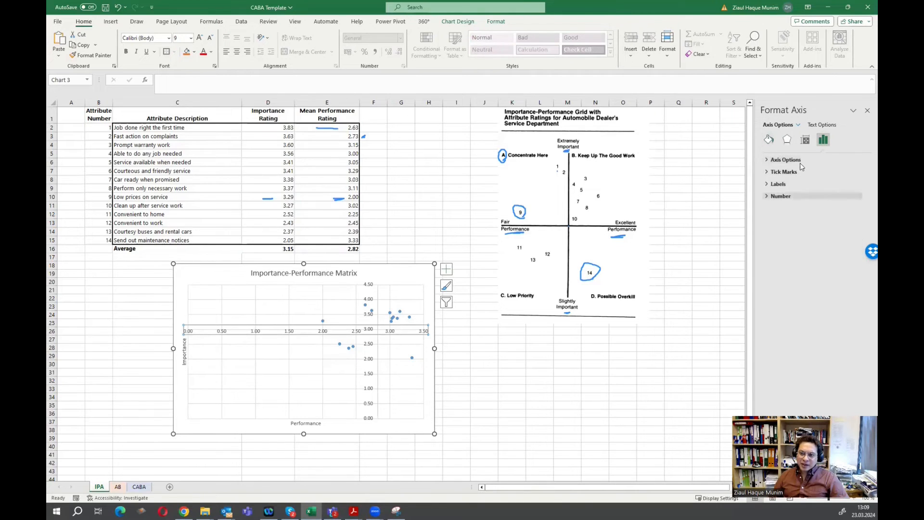
{"action": "left_click", "coordinate": [785, 160]}
{"action": "type", "text": "1"}
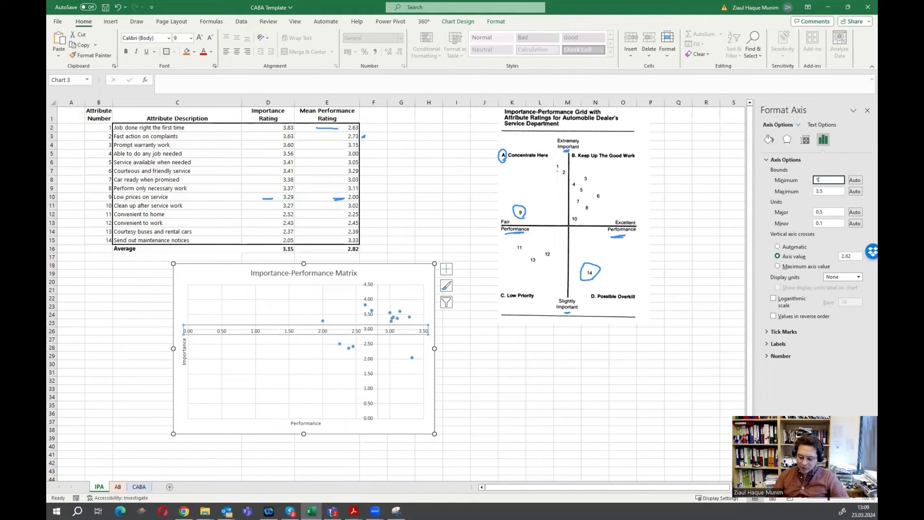
{"action": "left_click", "coordinate": [678, 347]}
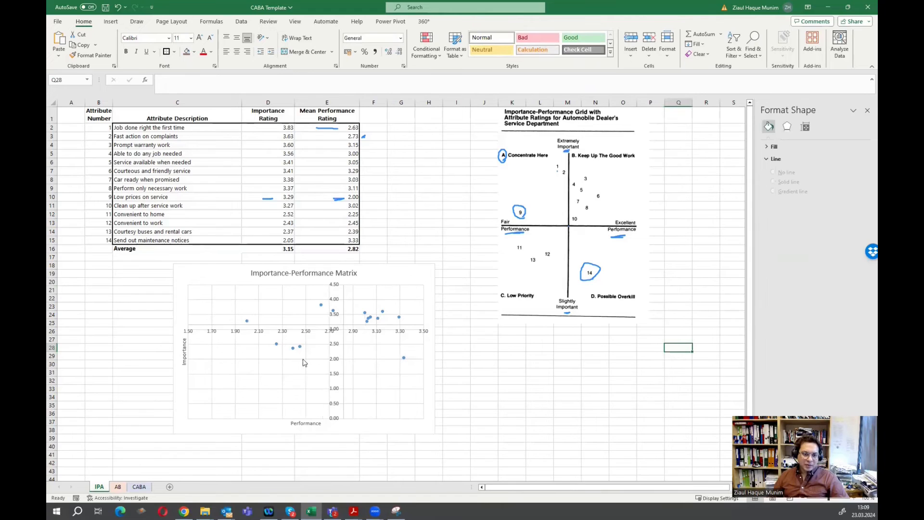
{"action": "mouse_move", "coordinate": [310, 358]}
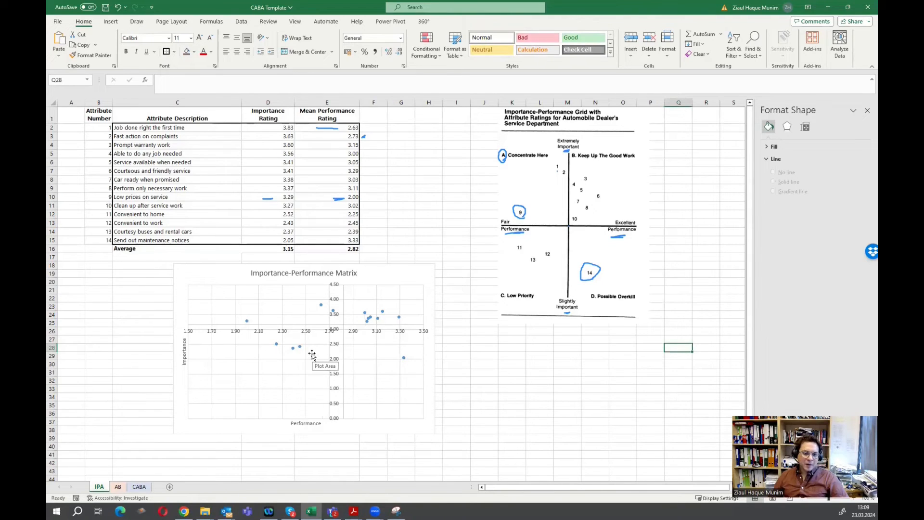
{"action": "left_click", "coordinate": [303, 348]}
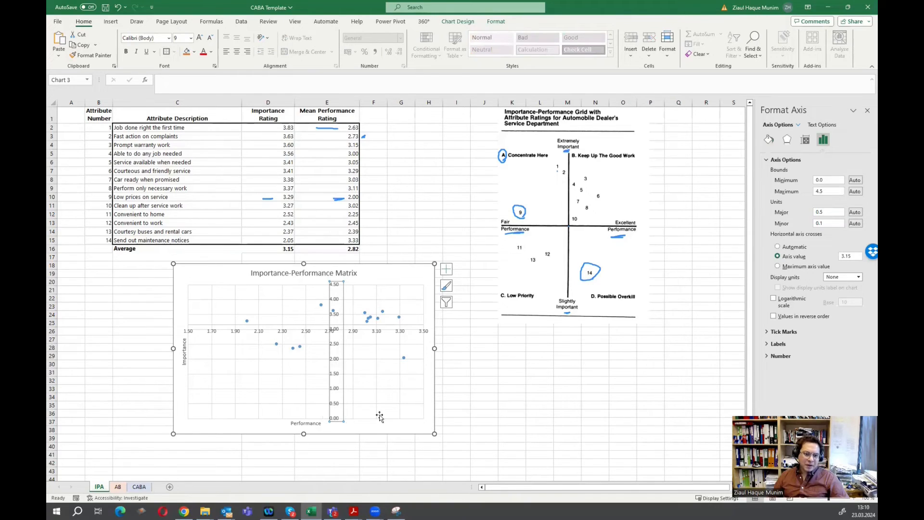
{"action": "left_click", "coordinate": [828, 212]}
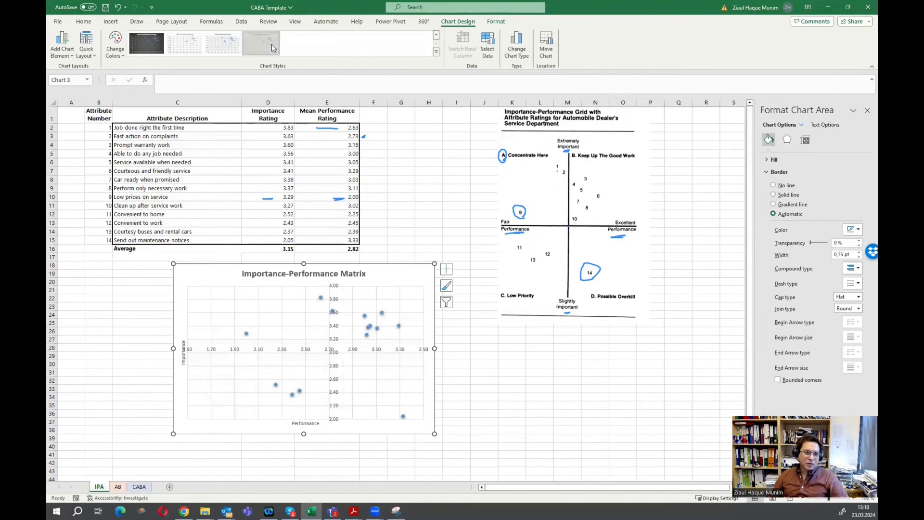
{"action": "left_click", "coordinate": [260, 43]}
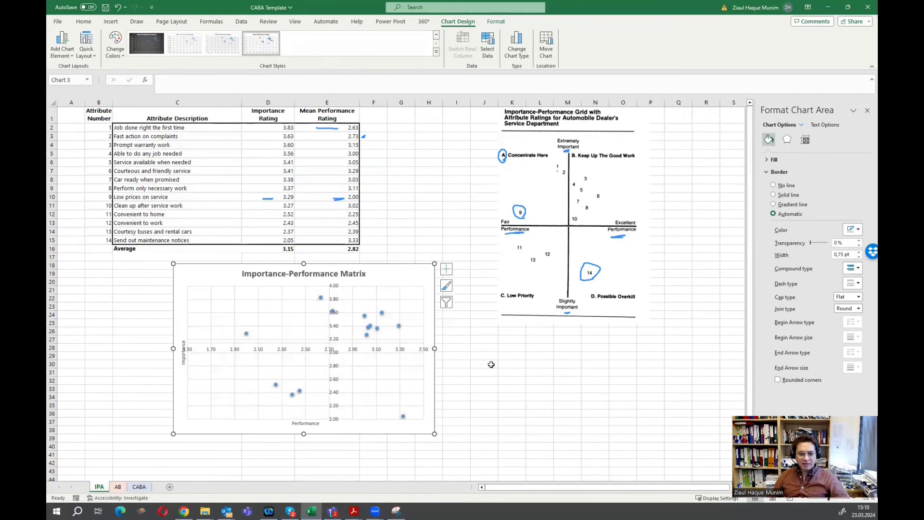
{"action": "left_click", "coordinate": [485, 364]}
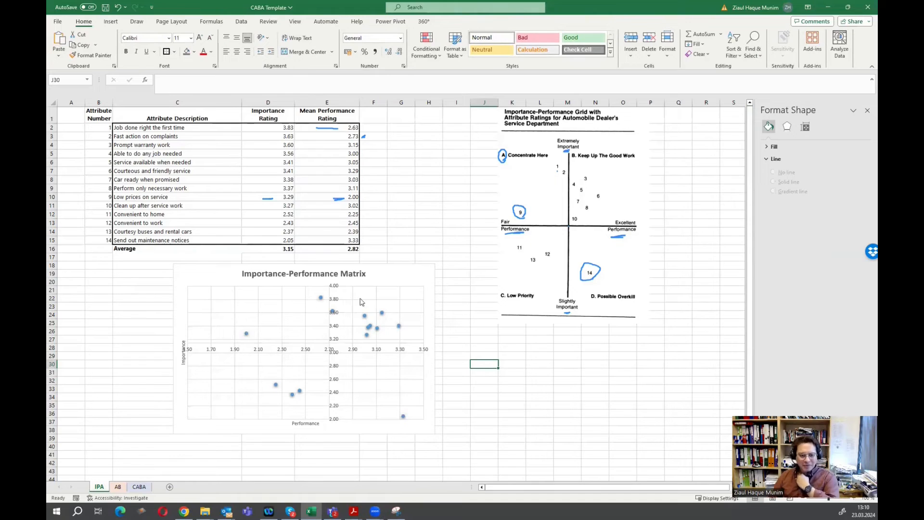
{"action": "left_click", "coordinate": [775, 146]}
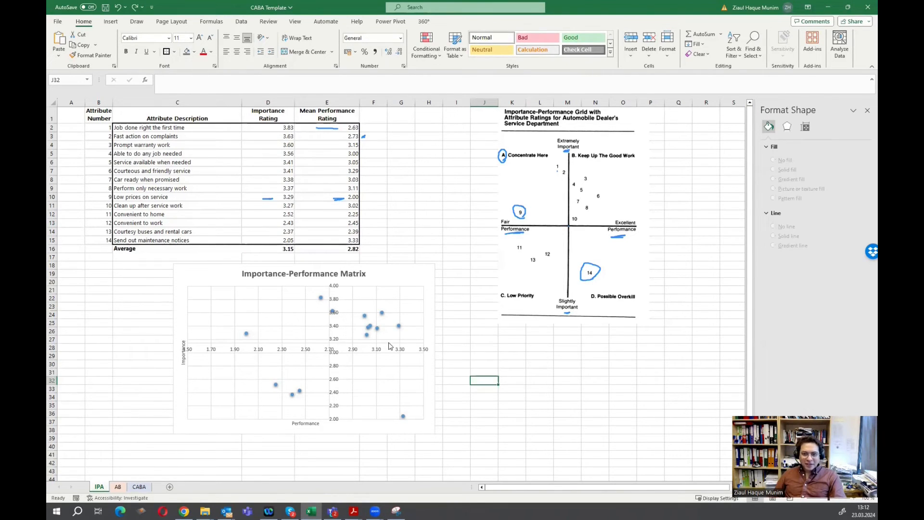
{"action": "mouse_move", "coordinate": [269, 331]}
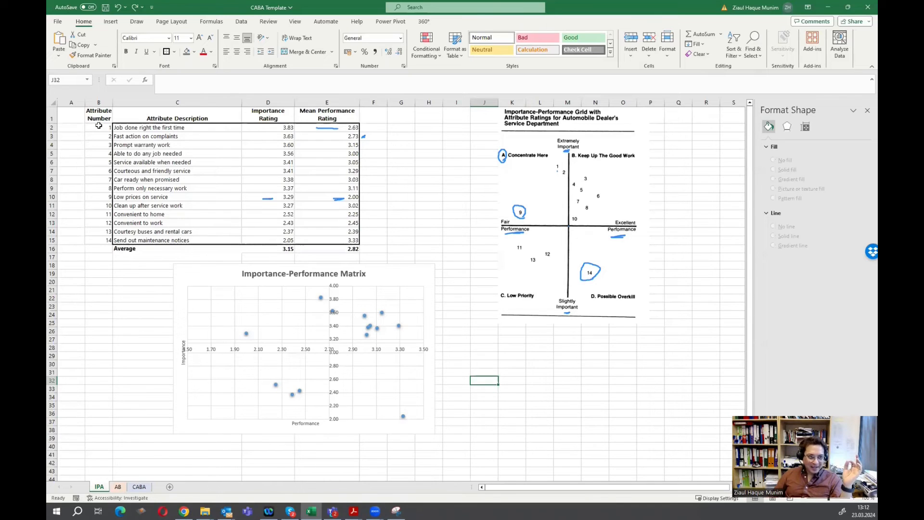
{"action": "mouse_move", "coordinate": [365, 329]}
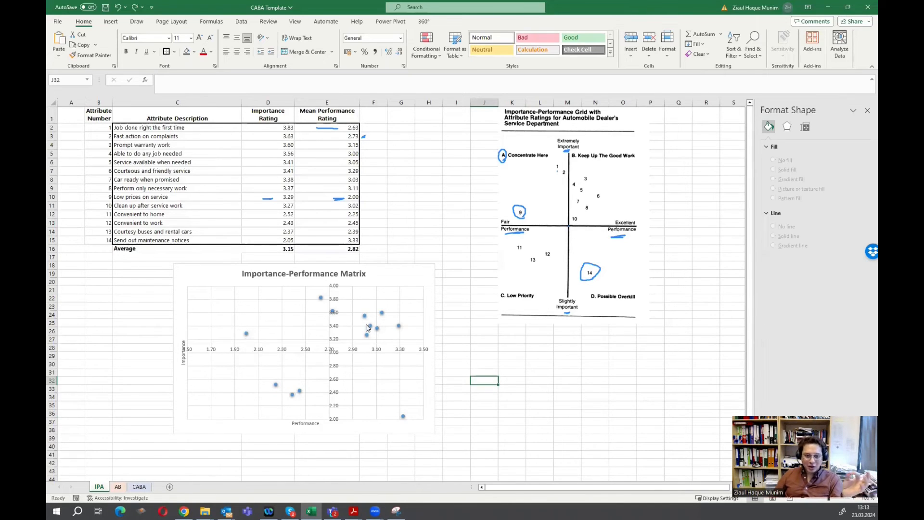
{"action": "mouse_move", "coordinate": [397, 338]}
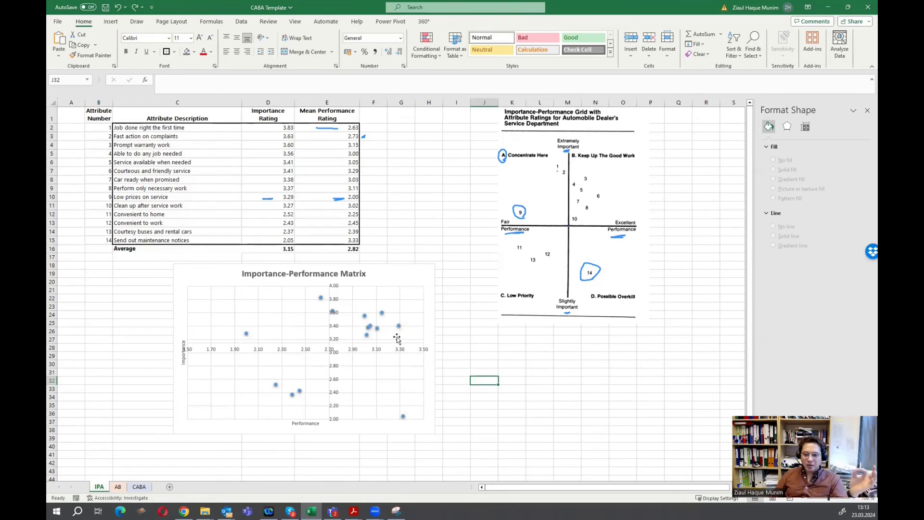
{"action": "mouse_move", "coordinate": [395, 279]}
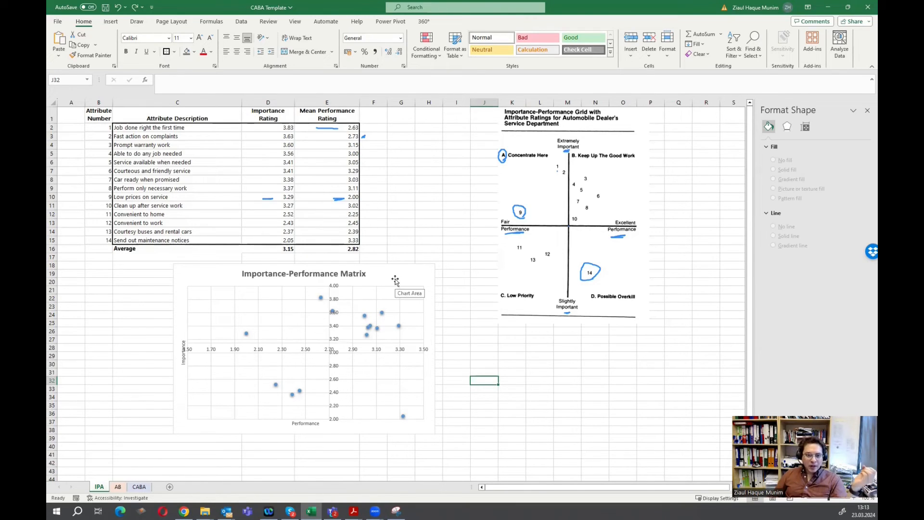
{"action": "mouse_move", "coordinate": [294, 317]}
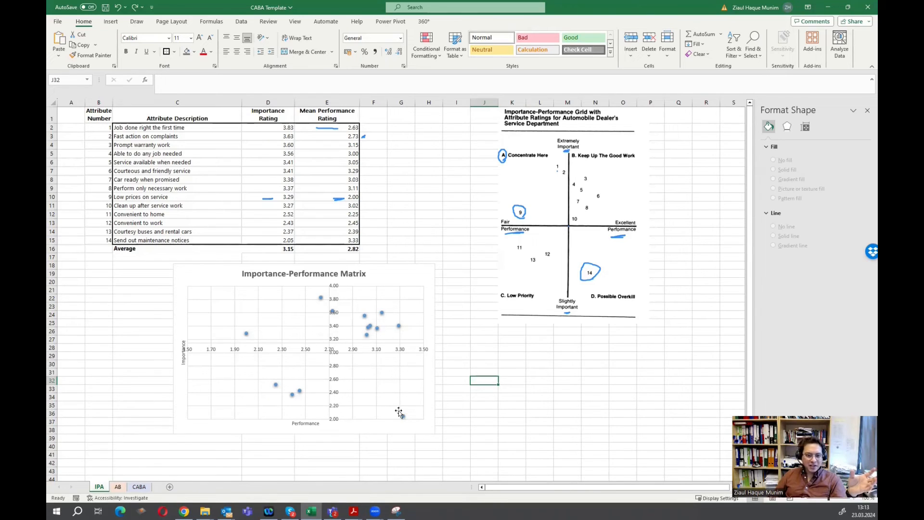
{"action": "mouse_move", "coordinate": [366, 373]}
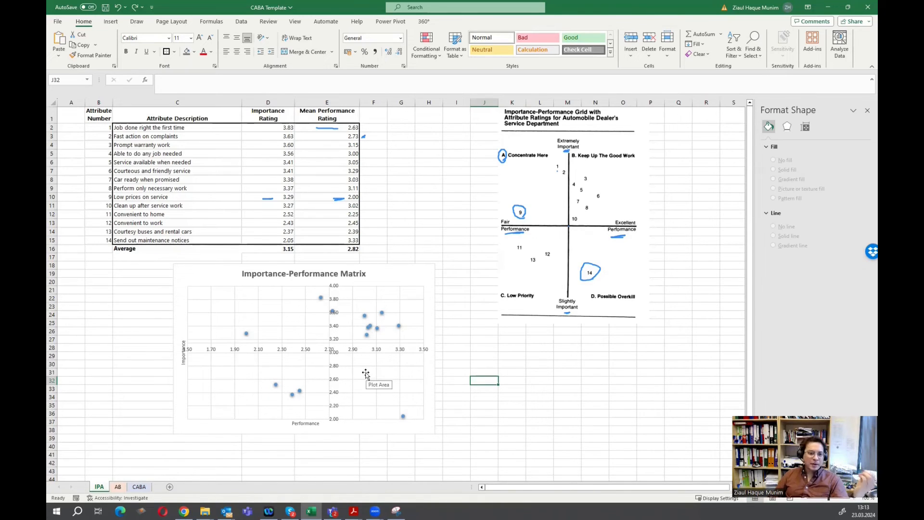
{"action": "mouse_move", "coordinate": [363, 370]}
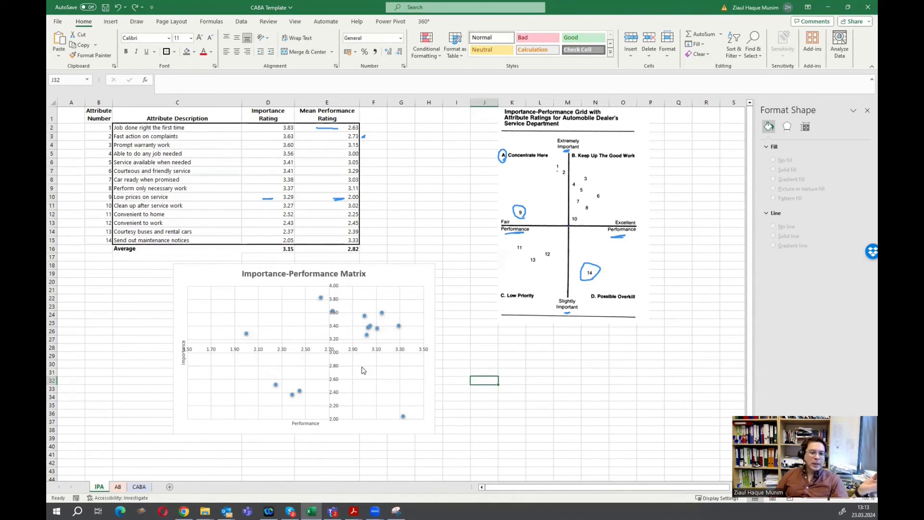
{"action": "mouse_move", "coordinate": [404, 276]}
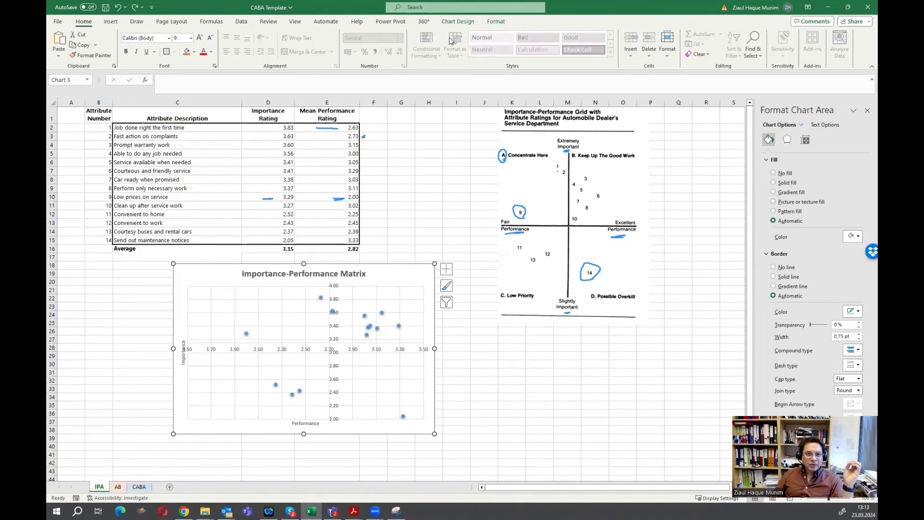
- Add data labels showing values from cells B2:B15 instead of Y values
{"action": "left_click", "coordinate": [458, 22]}
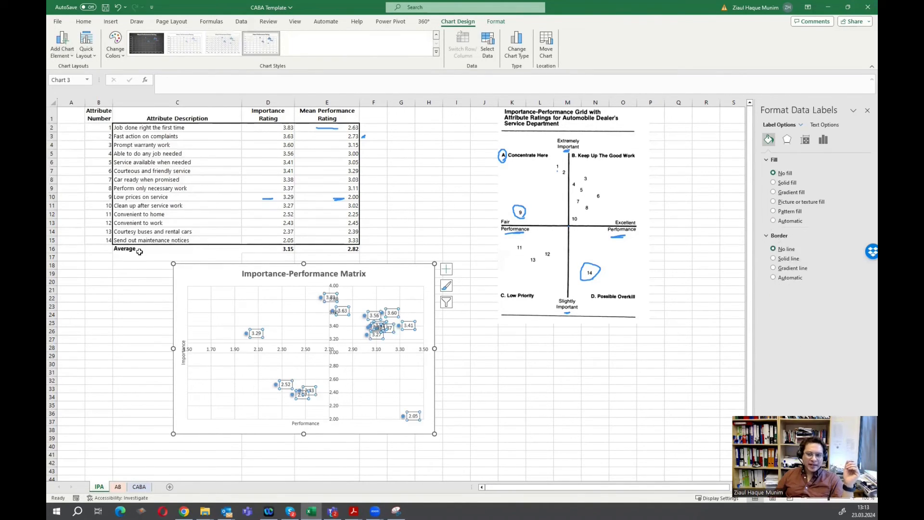
{"action": "mouse_move", "coordinate": [853, 287]}
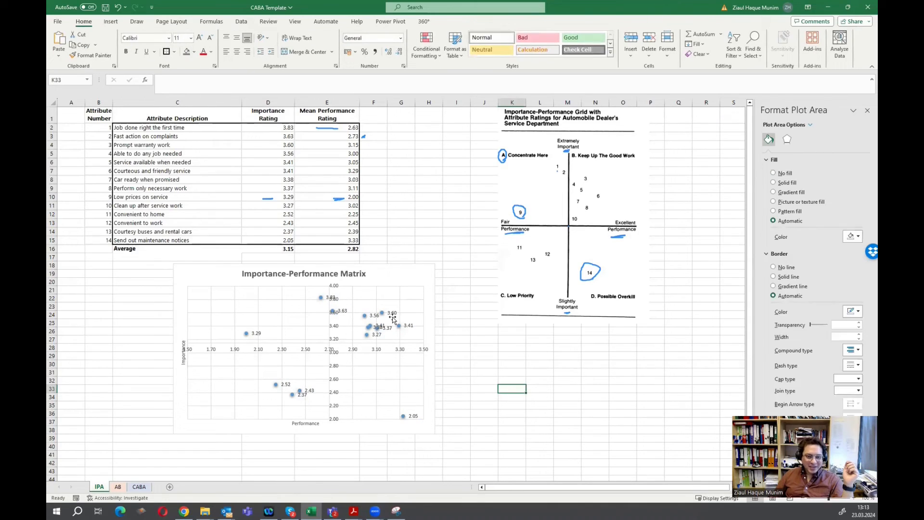
{"action": "left_click", "coordinate": [404, 325]}
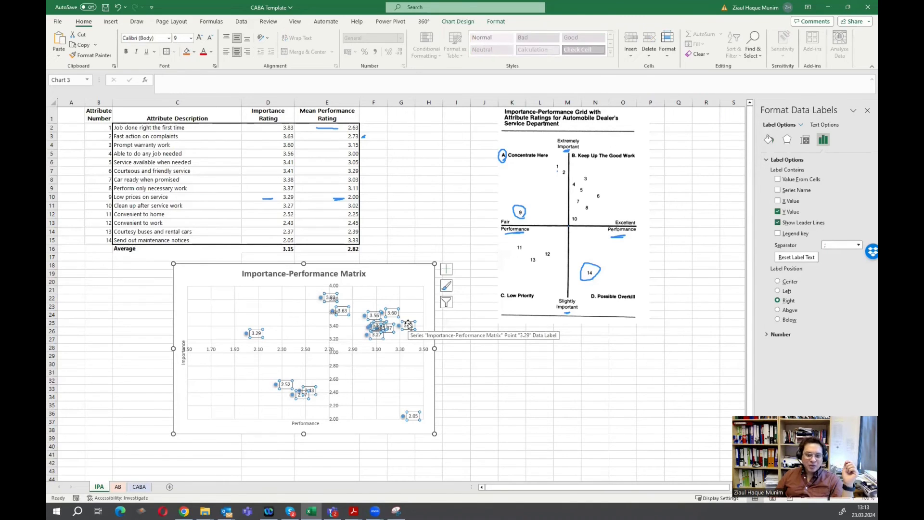
{"action": "mouse_move", "coordinate": [817, 327]}
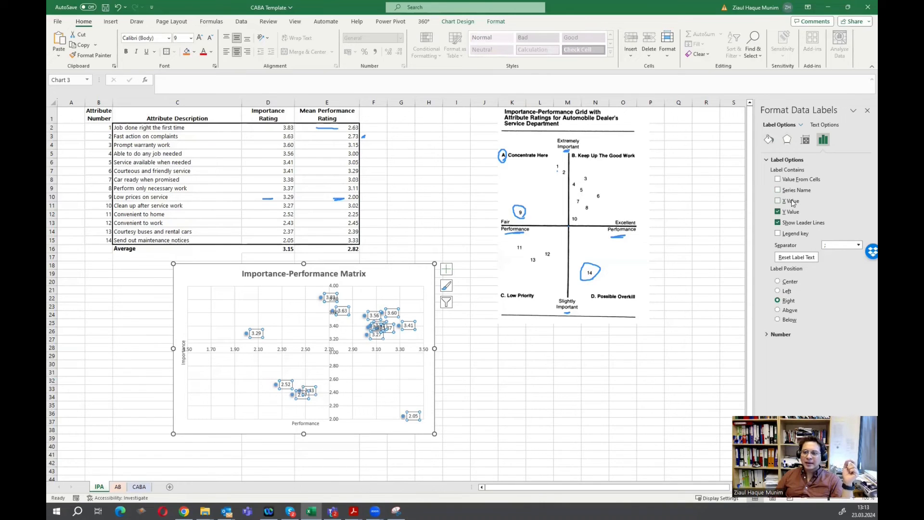
{"action": "left_click", "coordinate": [778, 212]}
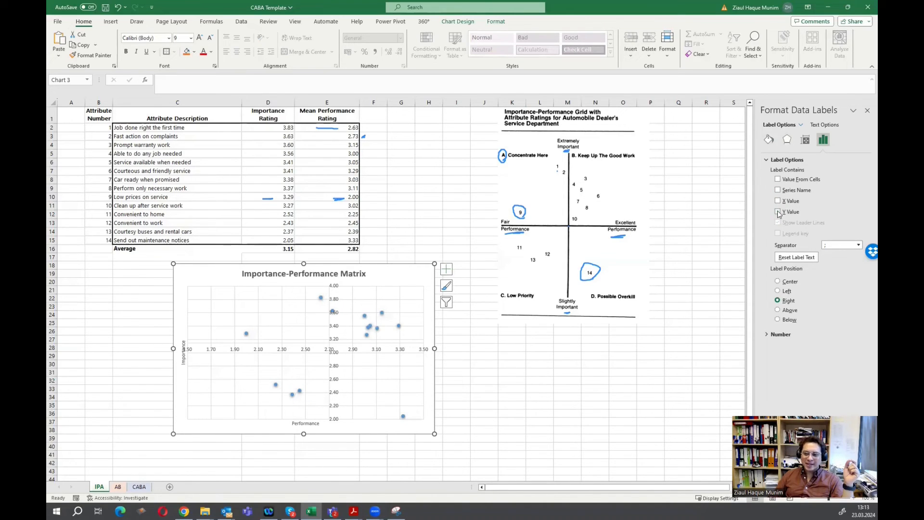
{"action": "left_click", "coordinate": [778, 212]}
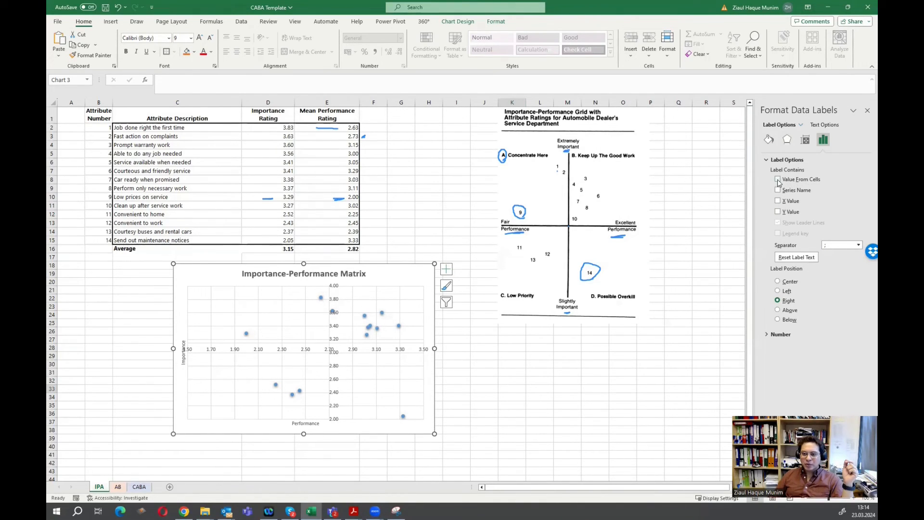
{"action": "left_click", "coordinate": [778, 179]}
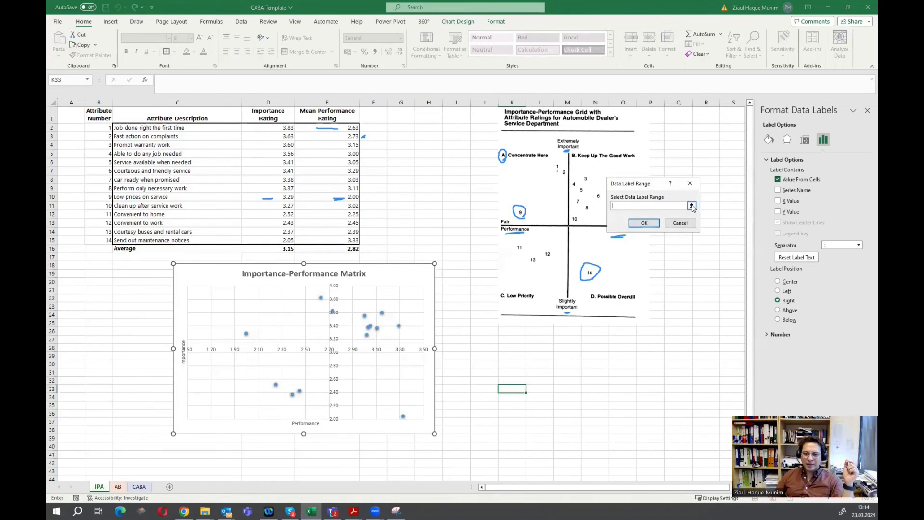
{"action": "left_click", "coordinate": [98, 127]}
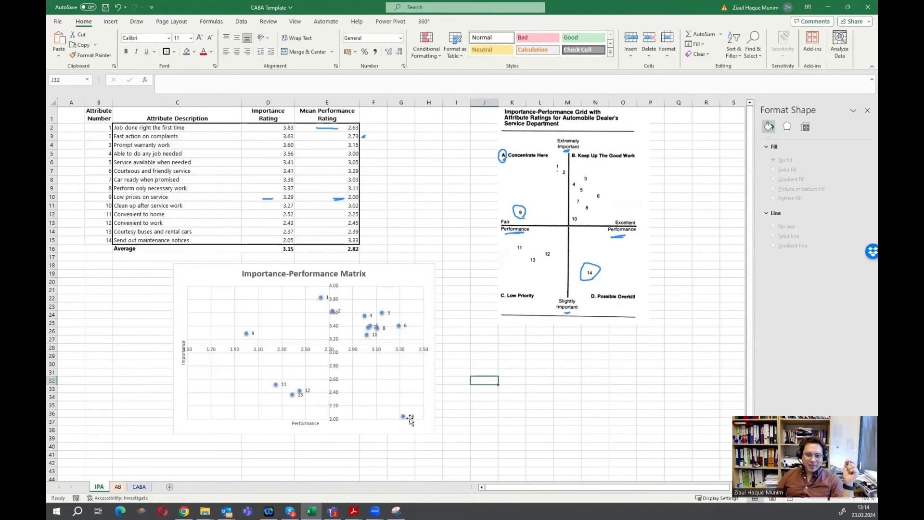
{"action": "left_click", "coordinate": [570, 218]}
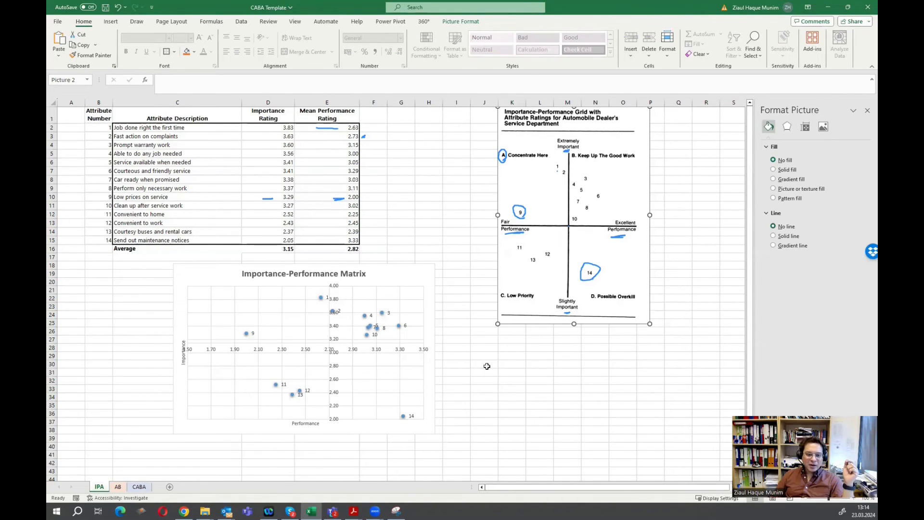
- Deselect the reference grid image by clicking on the chart
{"action": "left_click", "coordinate": [303, 354]}
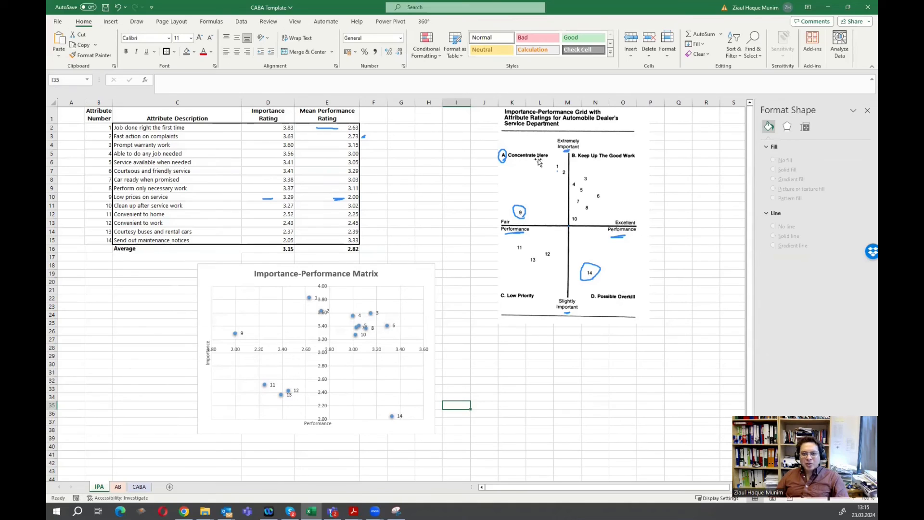
{"action": "mouse_move", "coordinate": [218, 287]}
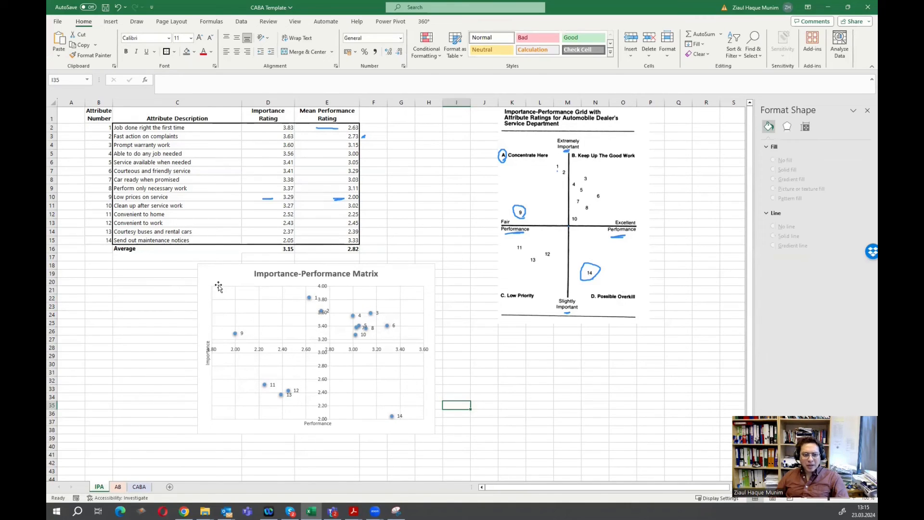
{"action": "mouse_move", "coordinate": [232, 291]}
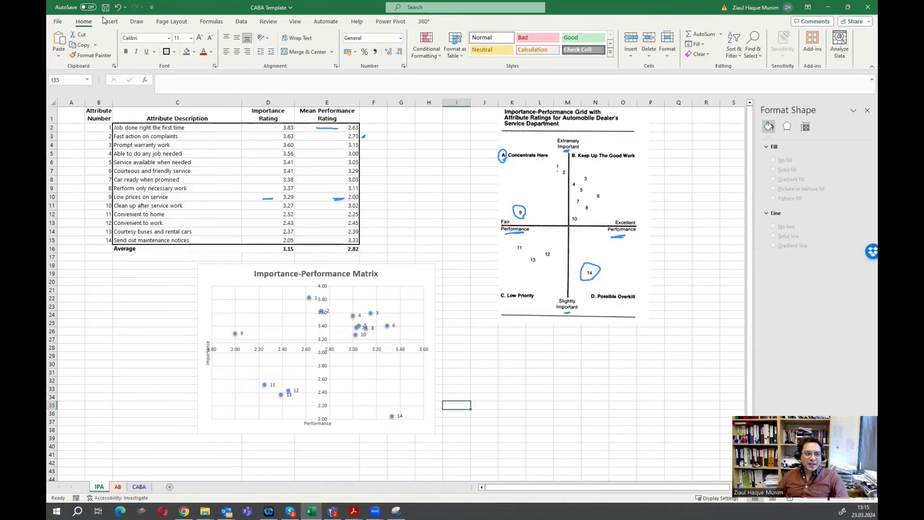
- Add corner text boxes: A. Concentrate Here, B. Keep Up Good Work, C. Low Priority, D. Possible Overkill
{"action": "left_click", "coordinate": [111, 21]}
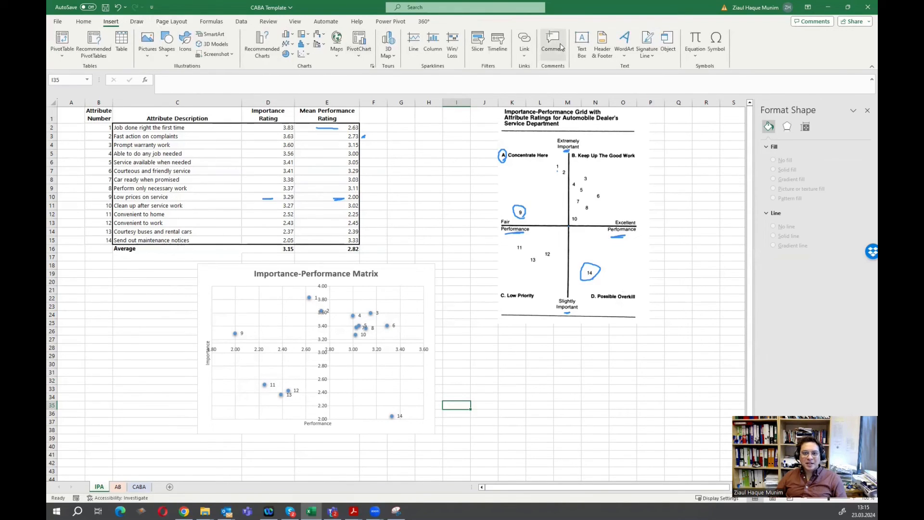
{"action": "left_click", "coordinate": [218, 298]}
{"action": "type", "text": "A. Concentrate Here"}
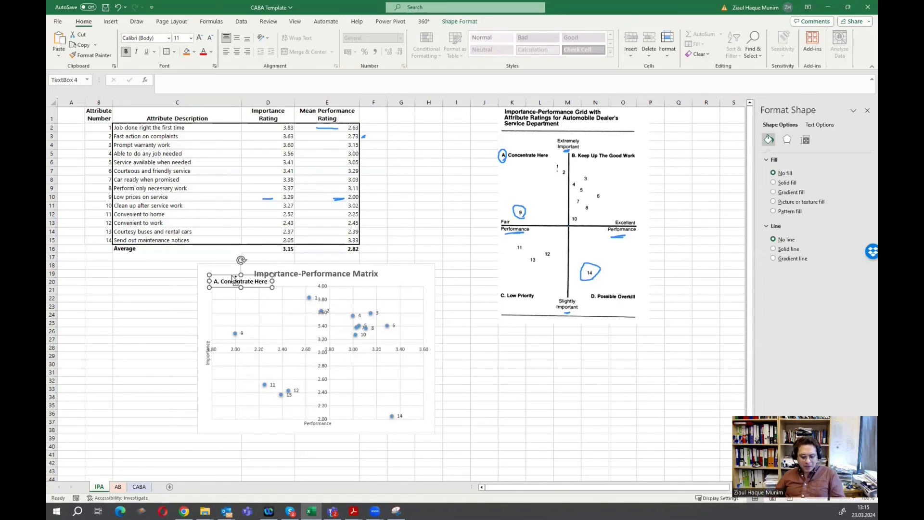
{"action": "left_click", "coordinate": [240, 282]}
{"action": "type", "text": "B. Keep Up The Good Work"}
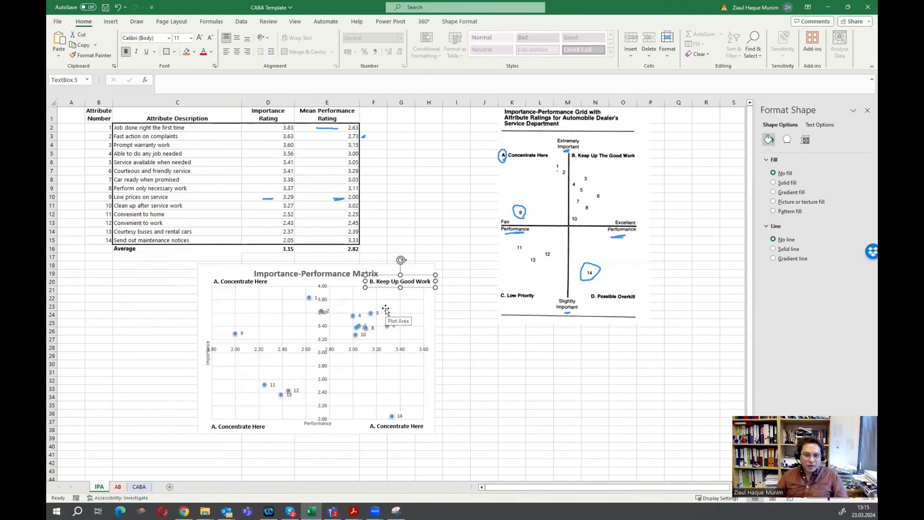
{"action": "left_click", "coordinate": [239, 426]}
{"action": "type", "text": "C. Low Priority"}
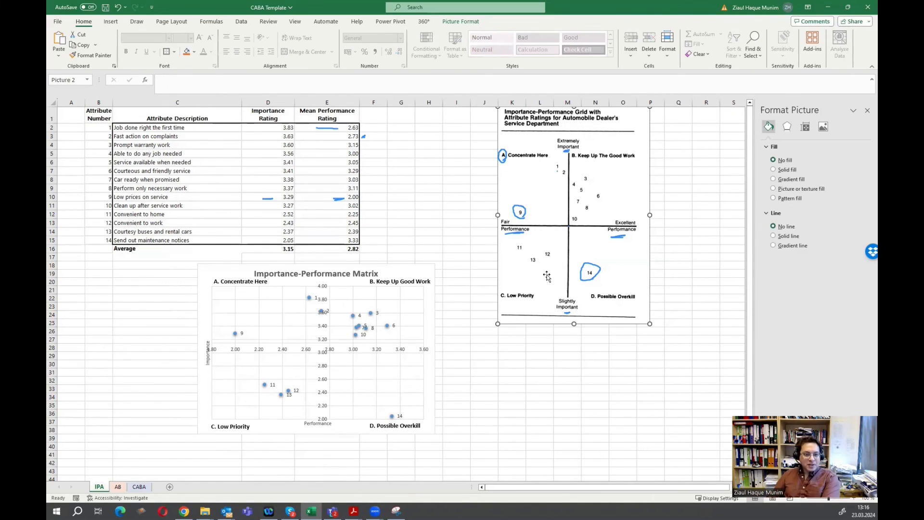
{"action": "mouse_move", "coordinate": [551, 124]}
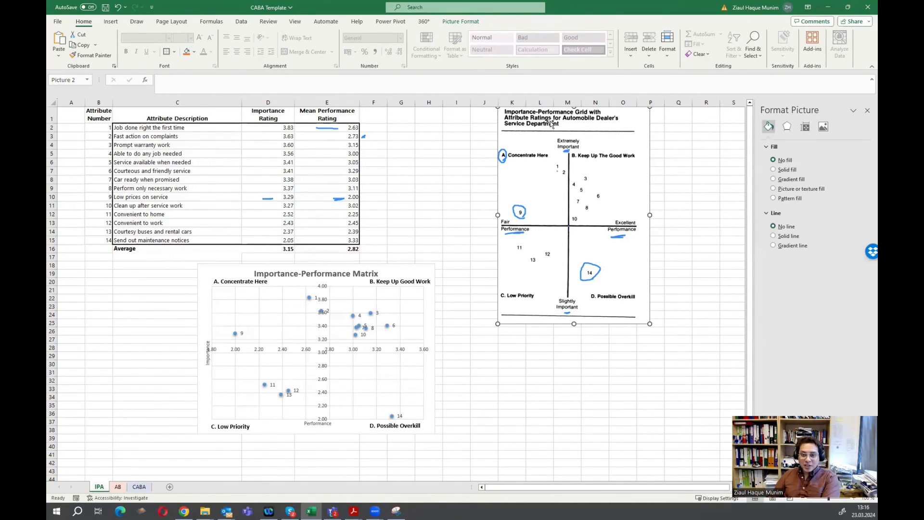
{"action": "mouse_move", "coordinate": [579, 239]}
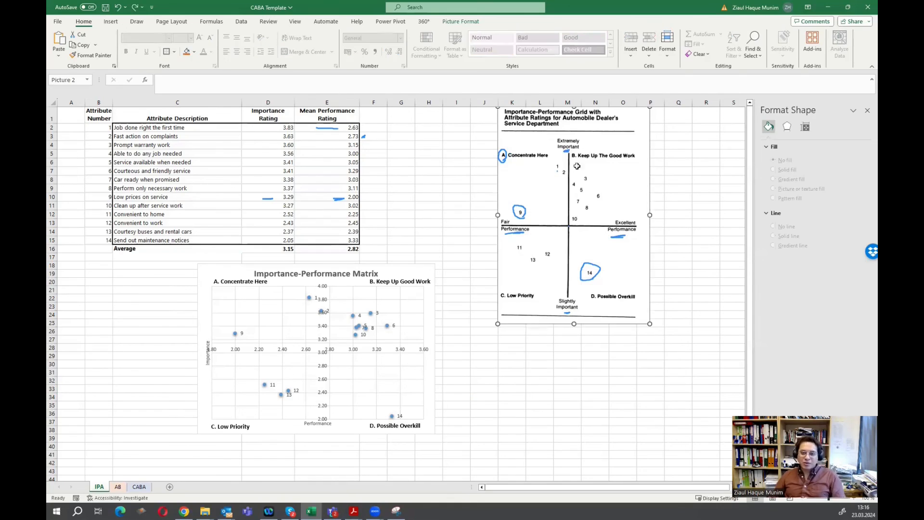
{"action": "left_click", "coordinate": [485, 389]}
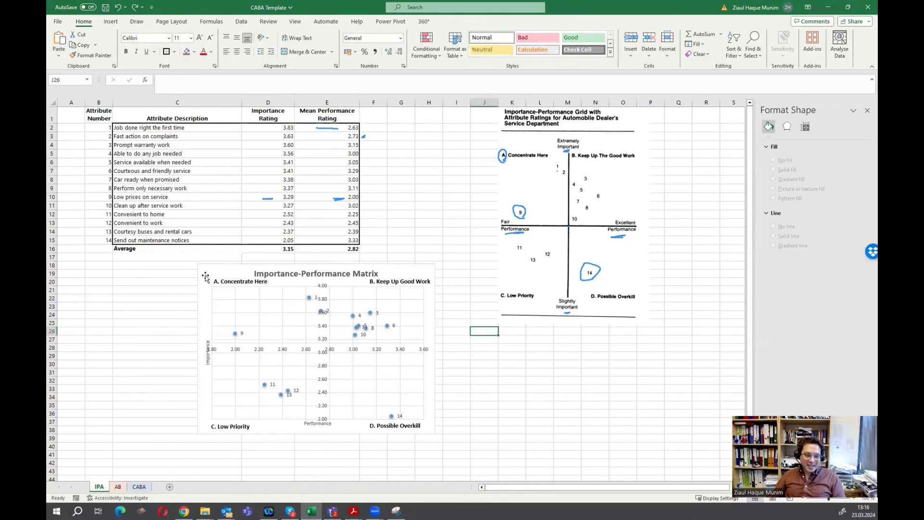
- Group the chart with its four quadrant text boxes and shift the group left
{"action": "left_click", "coordinate": [316, 354]}
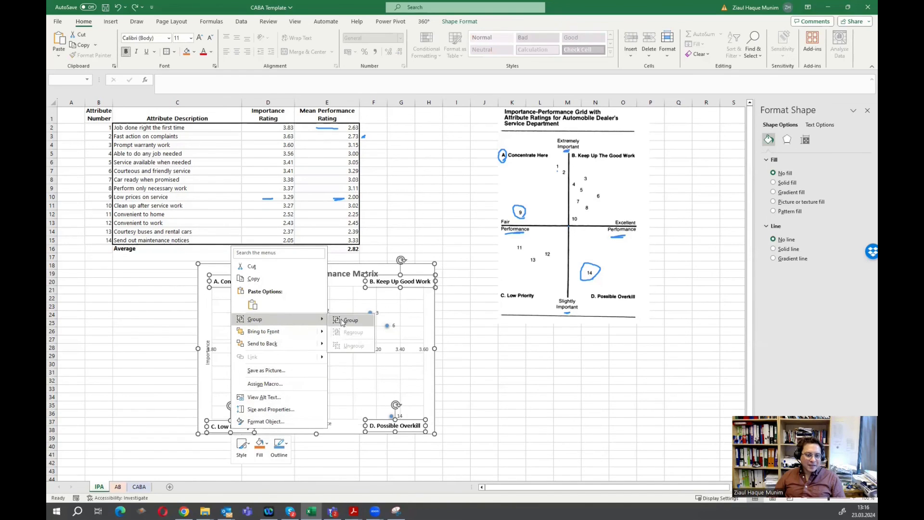
{"action": "left_click", "coordinate": [351, 320]}
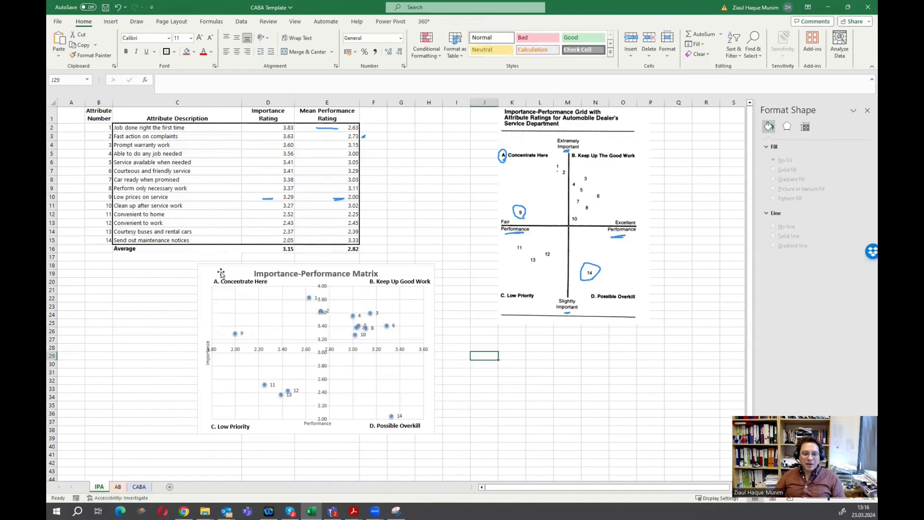
{"action": "left_click", "coordinate": [315, 347]}
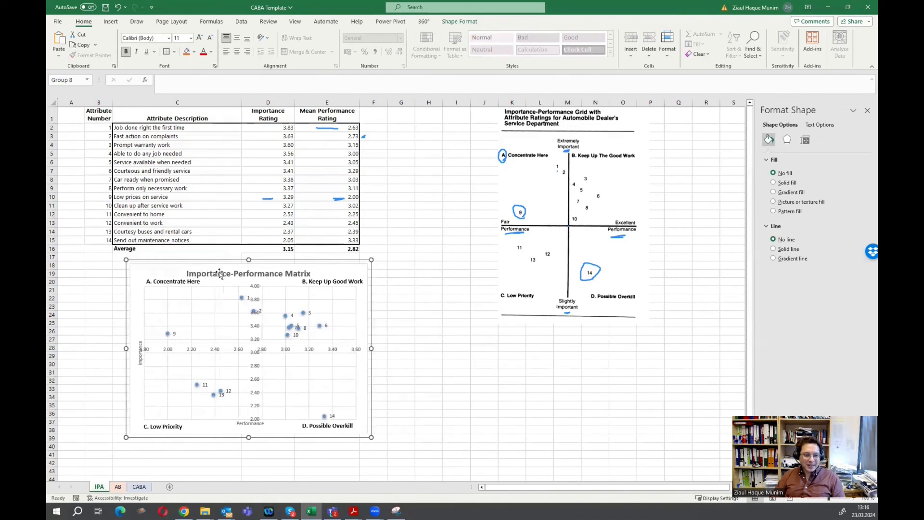
{"action": "left_click", "coordinate": [457, 289]}
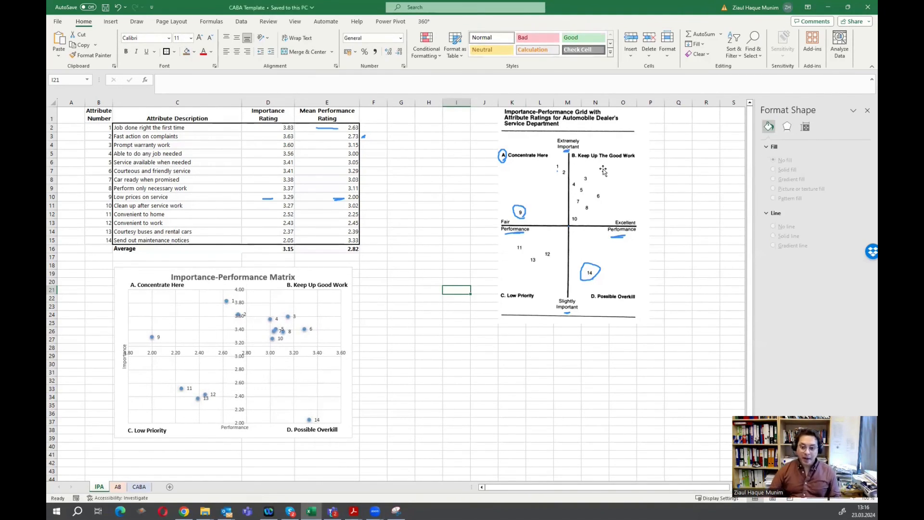
{"action": "mouse_move", "coordinate": [541, 263]}
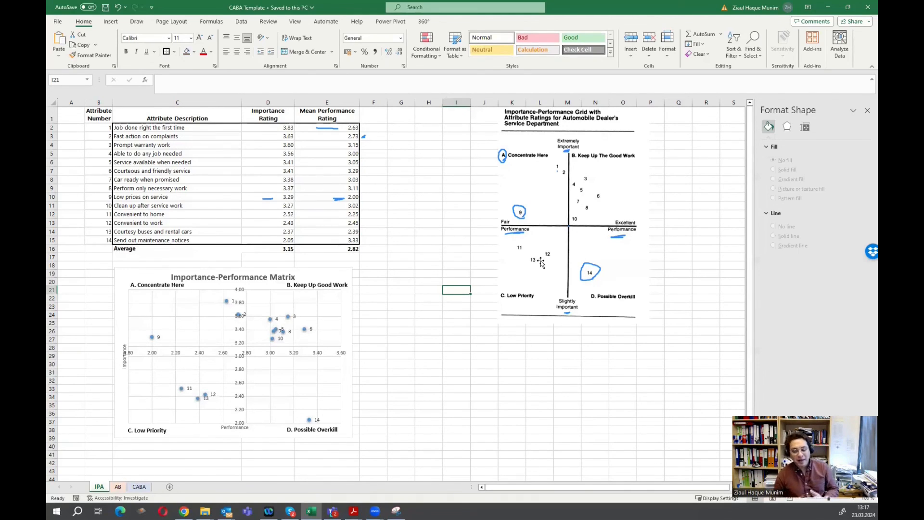
{"action": "left_click", "coordinate": [457, 364]}
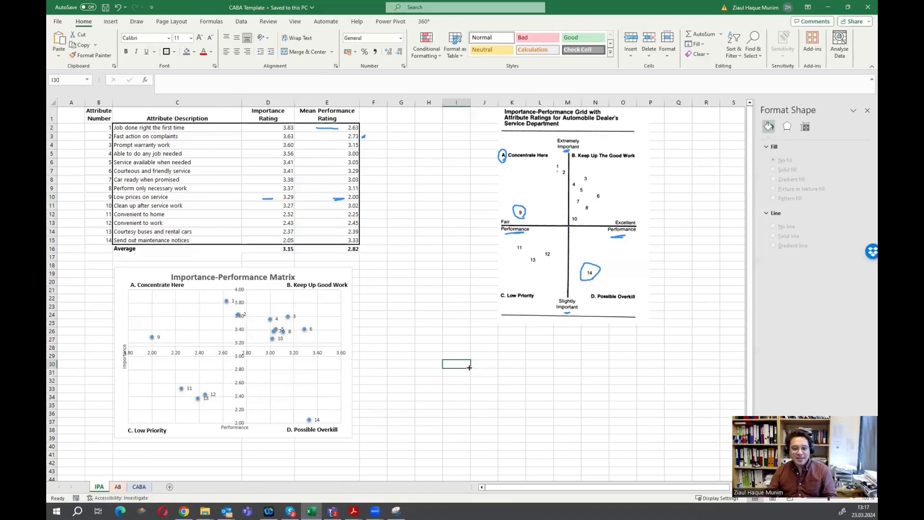